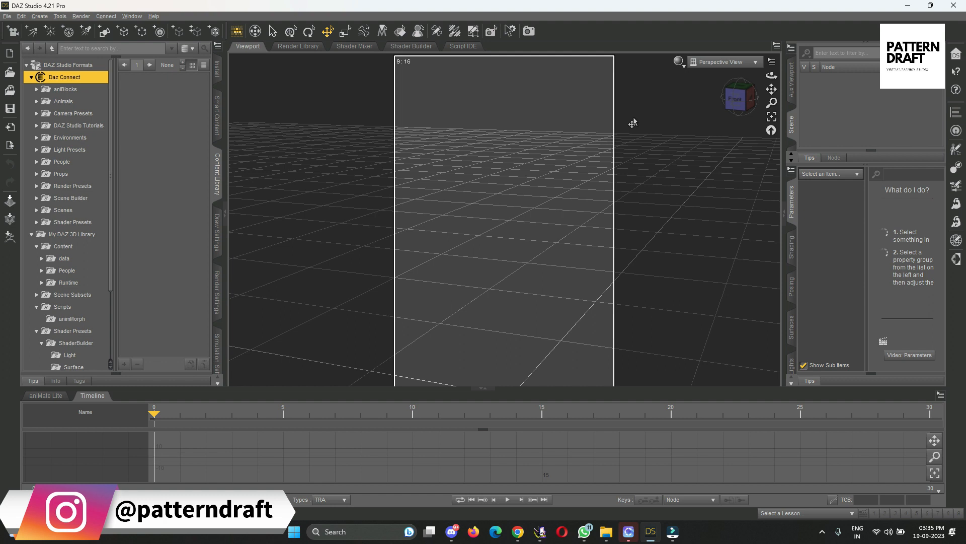
{"action": "mouse_move", "coordinate": [282, 240]}
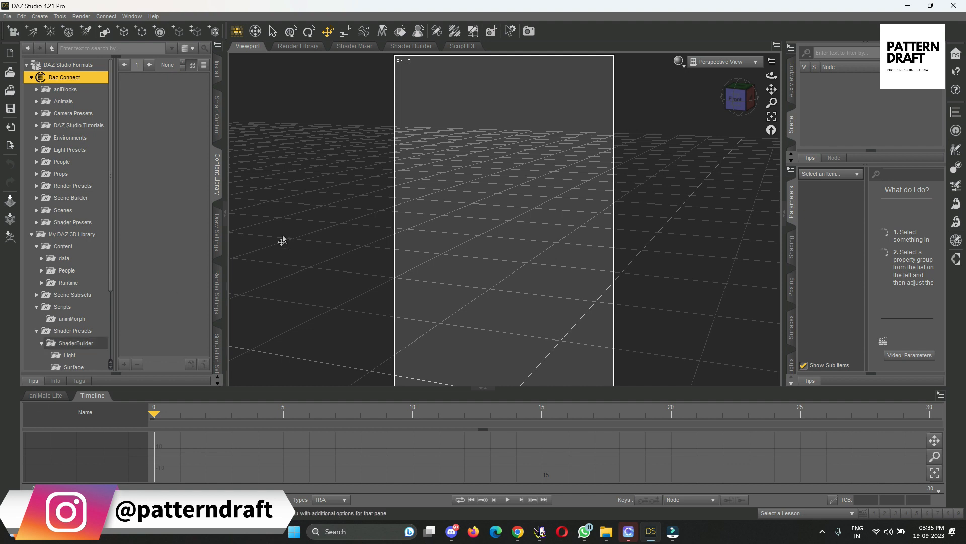
{"action": "mouse_move", "coordinate": [440, 118]}
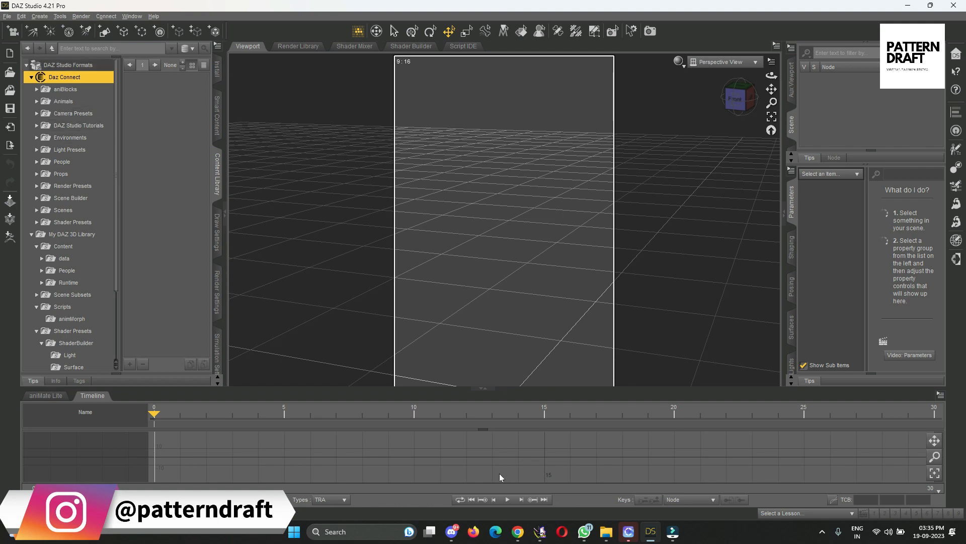
Search the Daz store for 'daz to blender' and open the free Daz to Blender Bridge product page.
{"action": "left_click", "coordinate": [516, 531]}
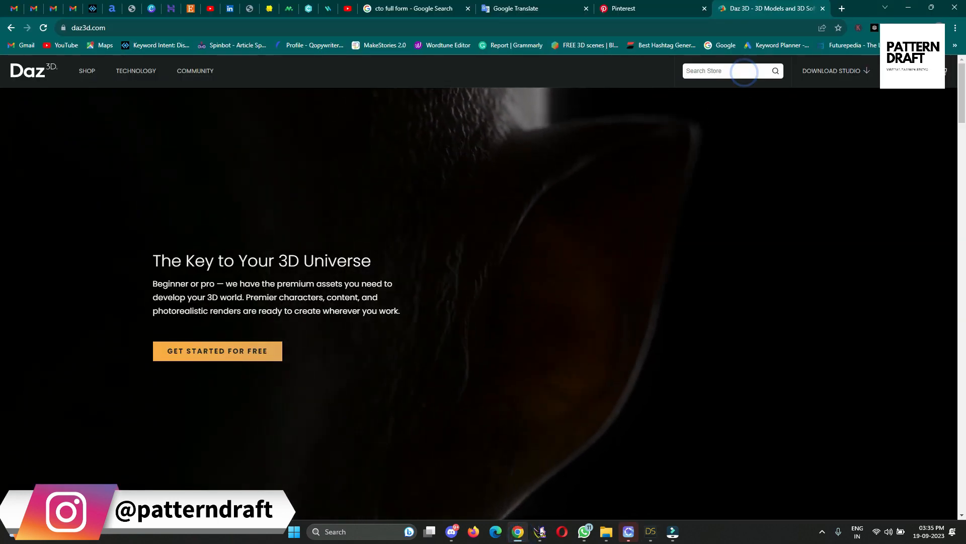
{"action": "type", "text": "daz t"}
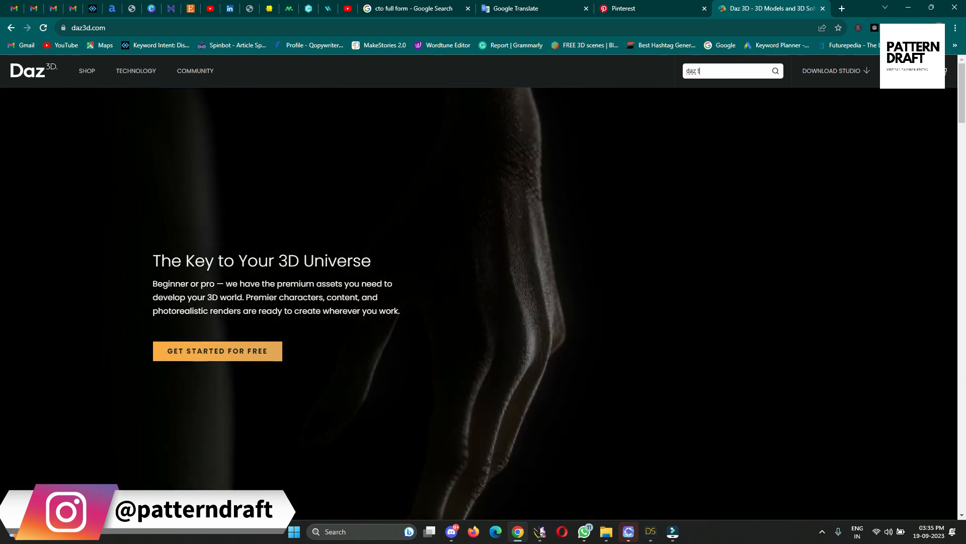
{"action": "type", "text": "o blender"}
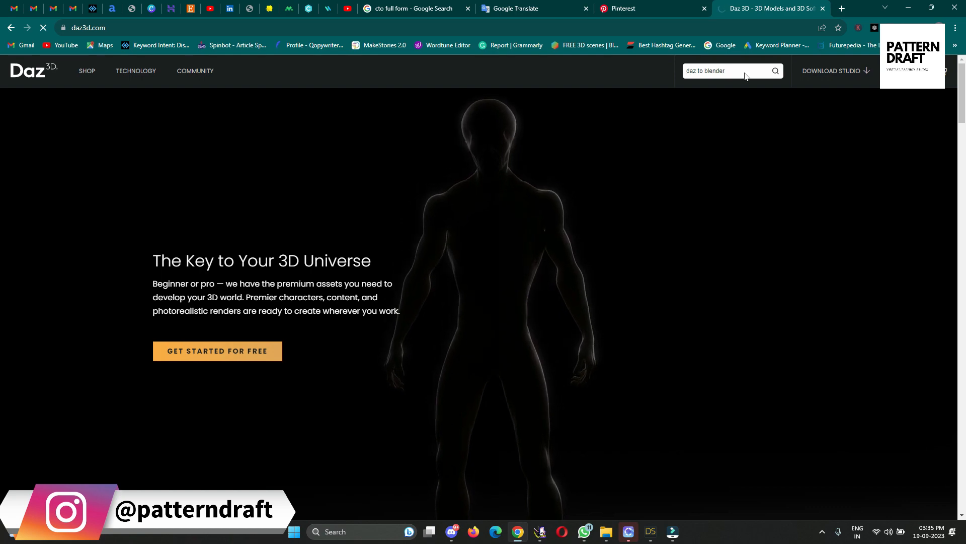
{"action": "key", "text": "Return"}
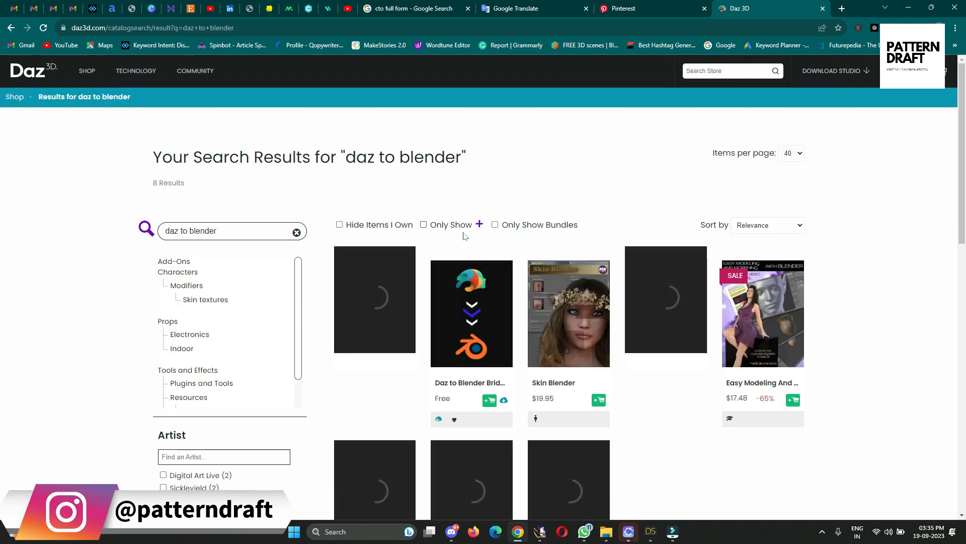
{"action": "scroll", "scroll_direction": "down", "scroll_amount": 3}
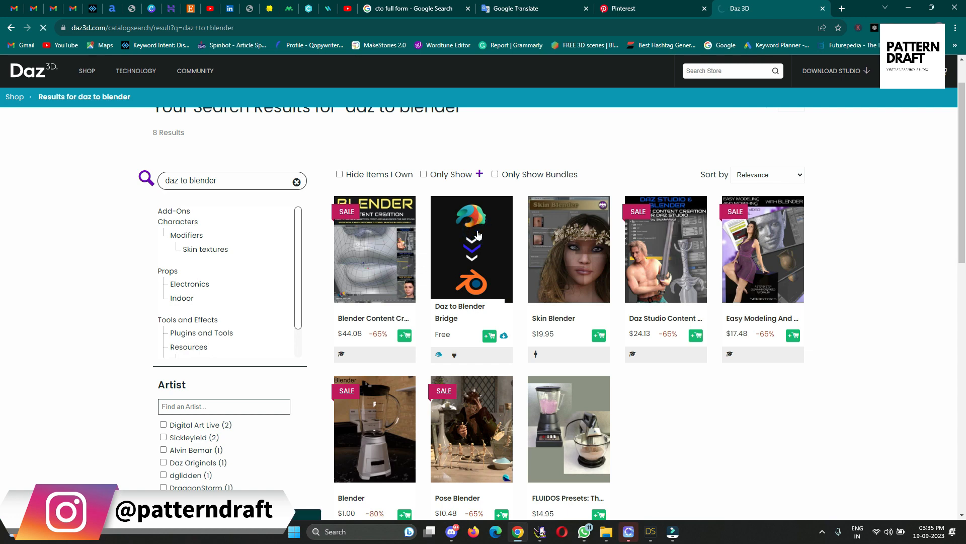
{"action": "left_click", "coordinate": [471, 248]}
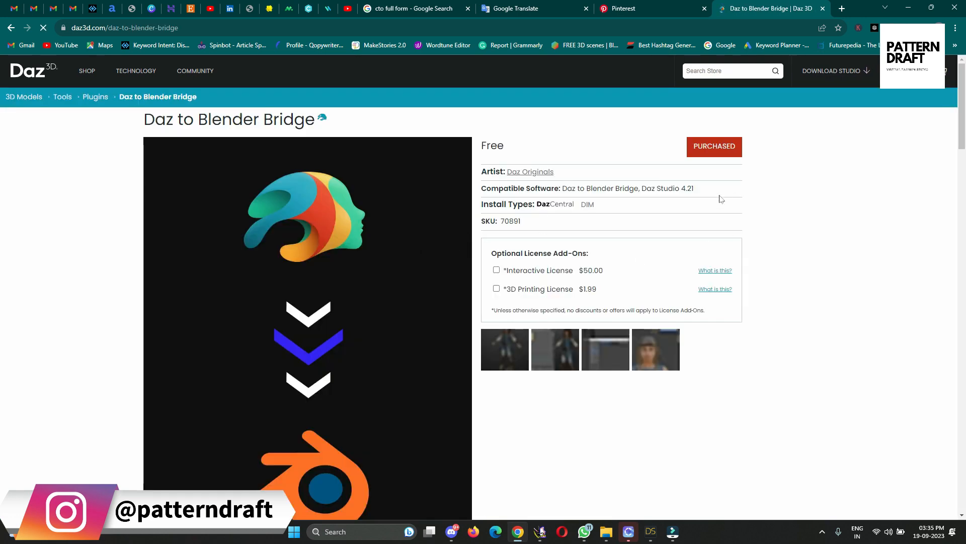
{"action": "scroll", "scroll_direction": "down", "scroll_amount": 3}
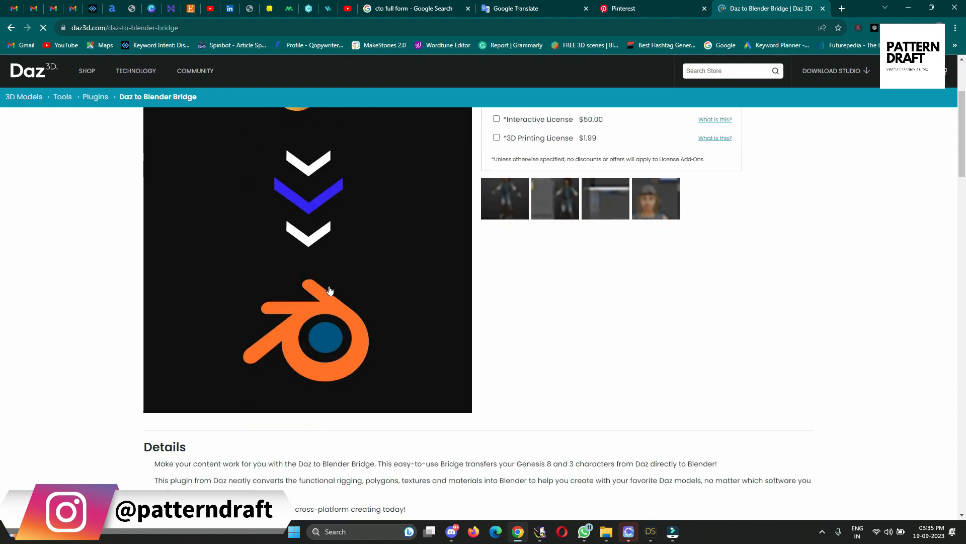
{"action": "scroll", "scroll_direction": "up", "scroll_amount": 3}
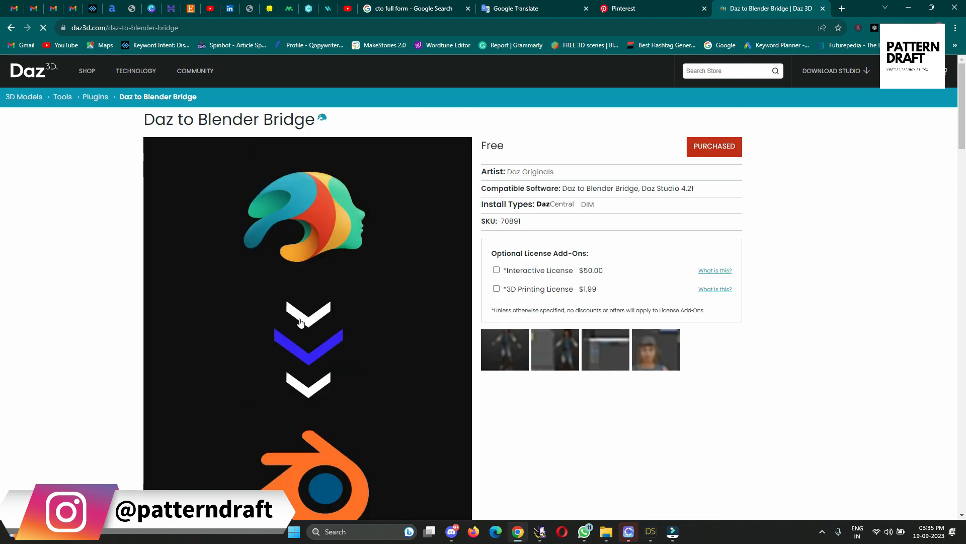
{"action": "mouse_move", "coordinate": [374, 263]}
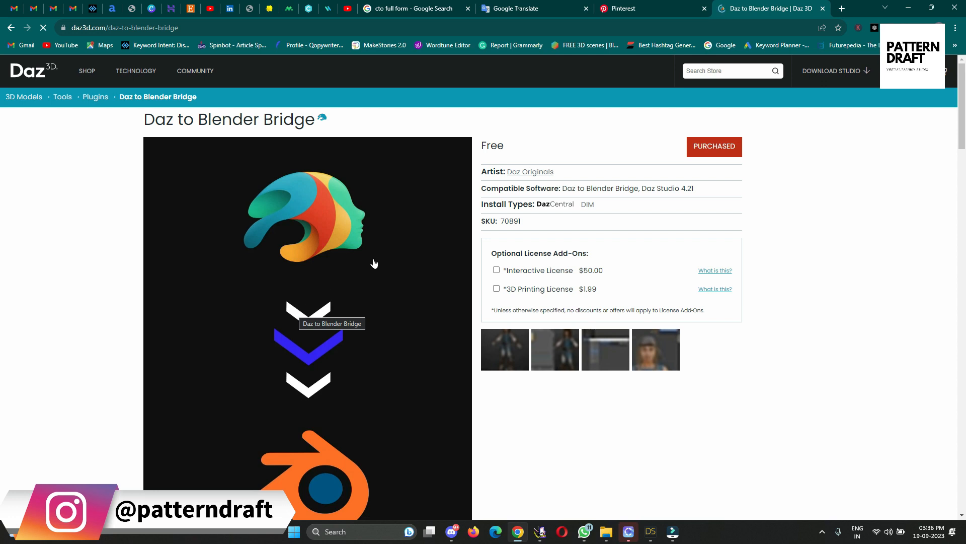
{"action": "mouse_move", "coordinate": [383, 260]}
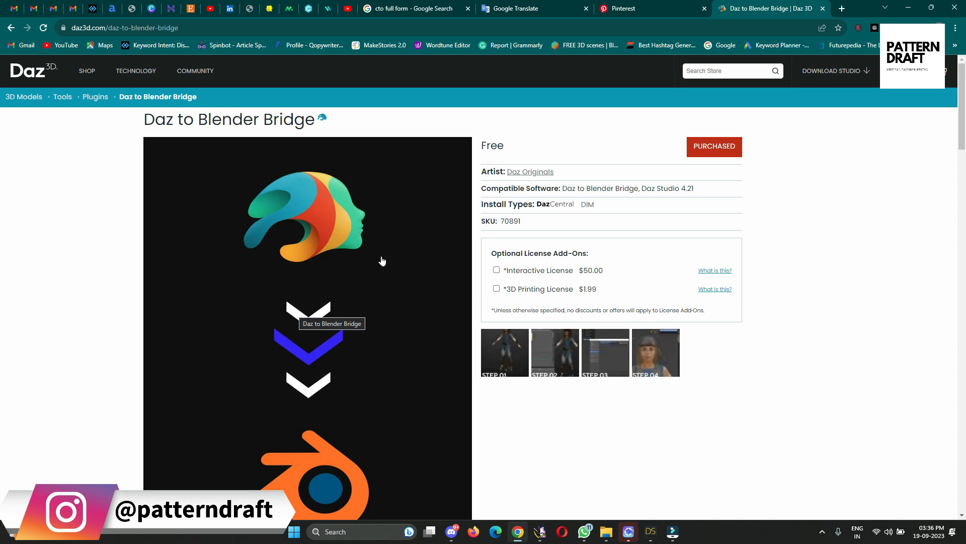
{"action": "mouse_move", "coordinate": [864, 15]}
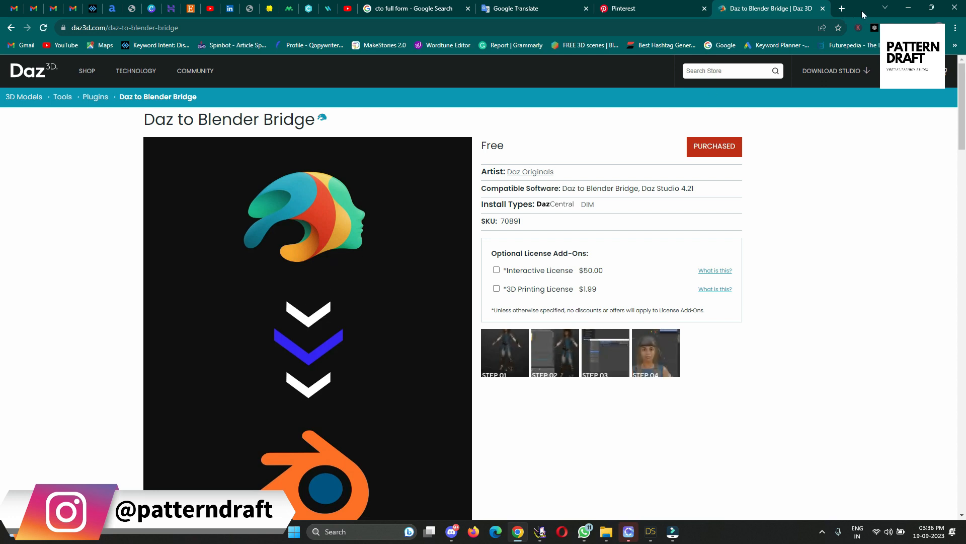
Return to DAZ Studio and bring up the File menu to reach the Send To options.
{"action": "left_click", "coordinate": [649, 532]}
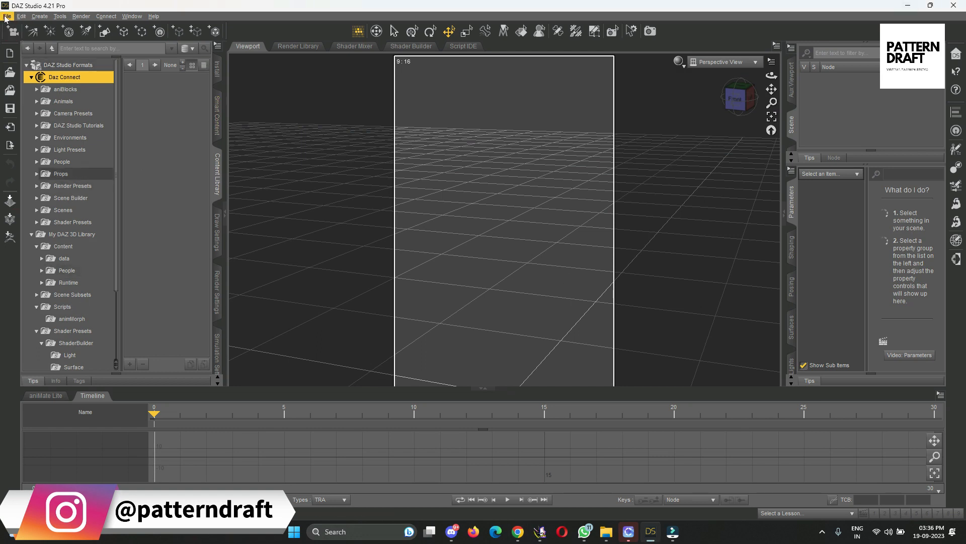
{"action": "left_click", "coordinate": [7, 16]}
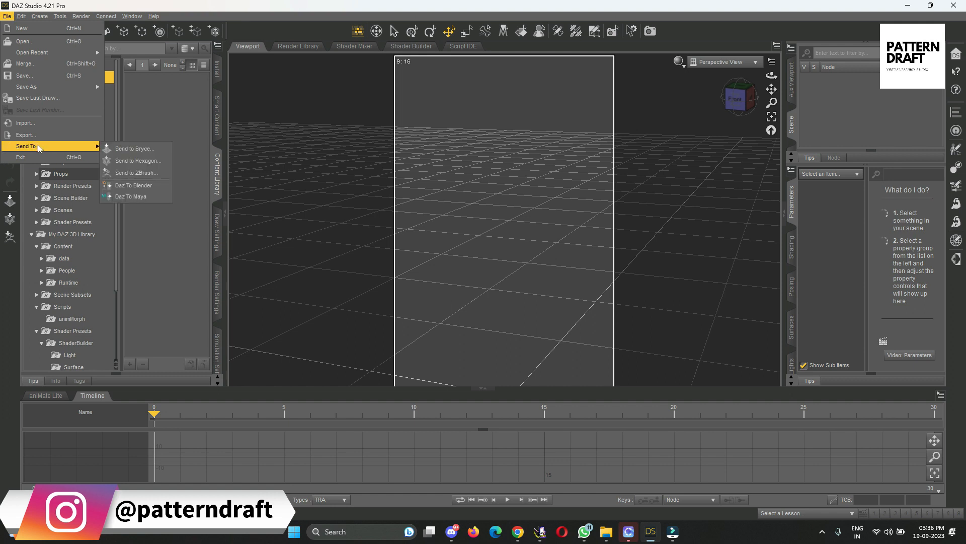
{"action": "mouse_move", "coordinate": [877, 22]}
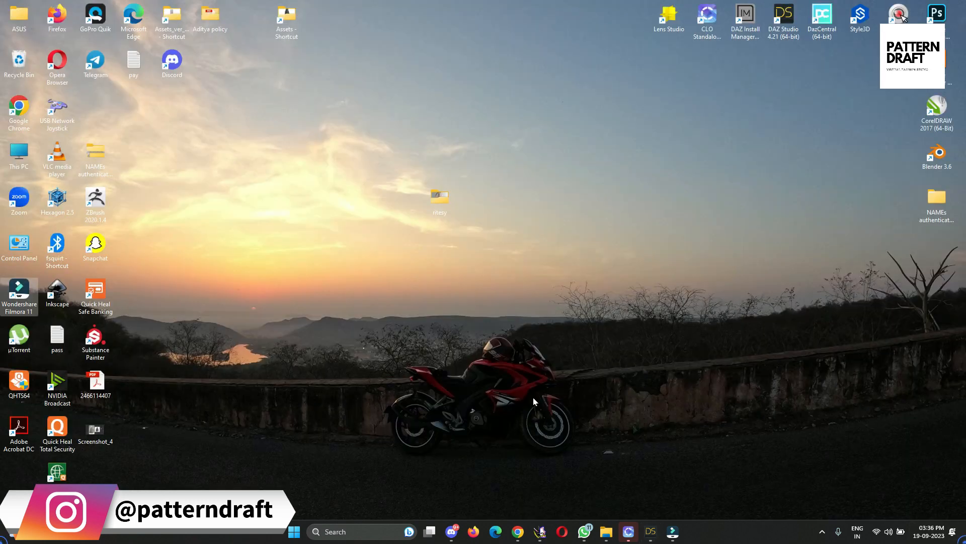
{"action": "mouse_move", "coordinate": [240, 235]}
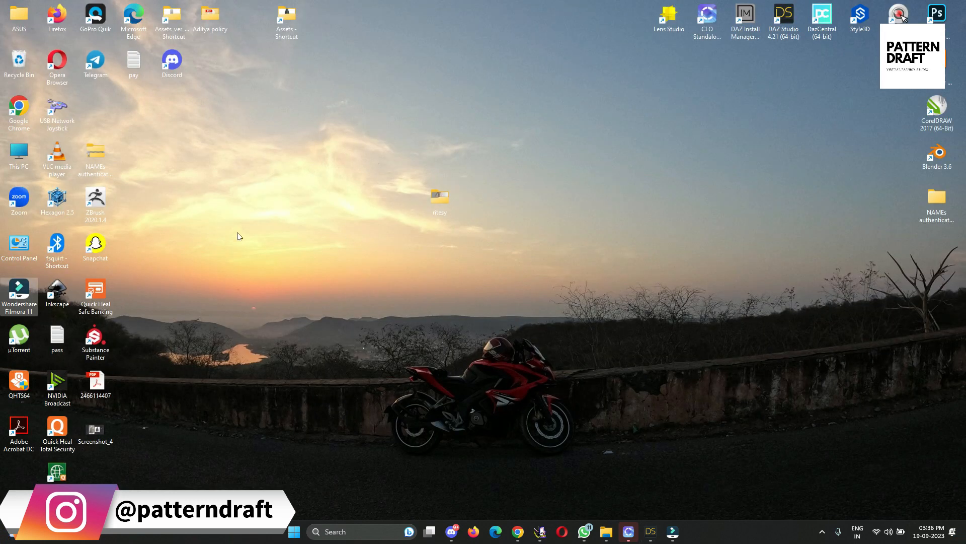
{"action": "mouse_move", "coordinate": [531, 120]}
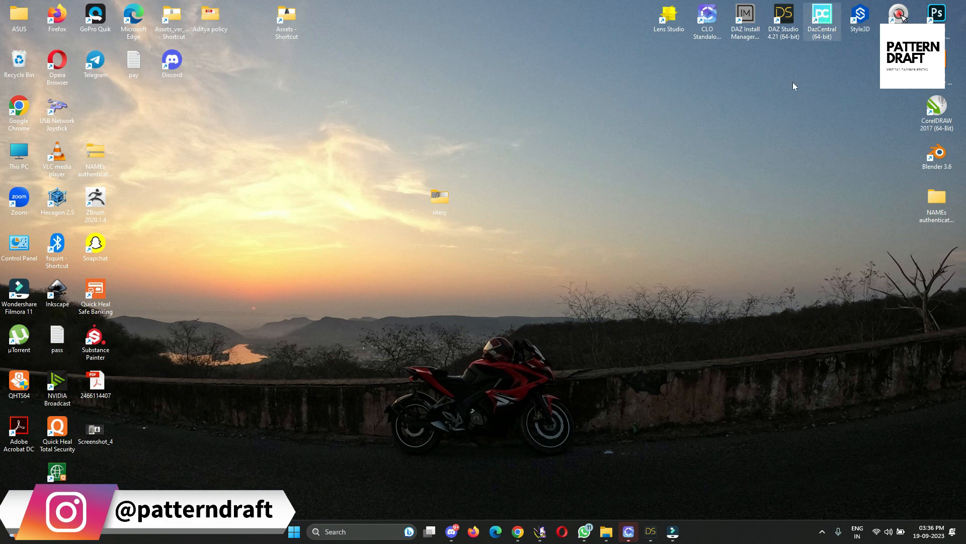
{"action": "mouse_move", "coordinate": [635, 184]}
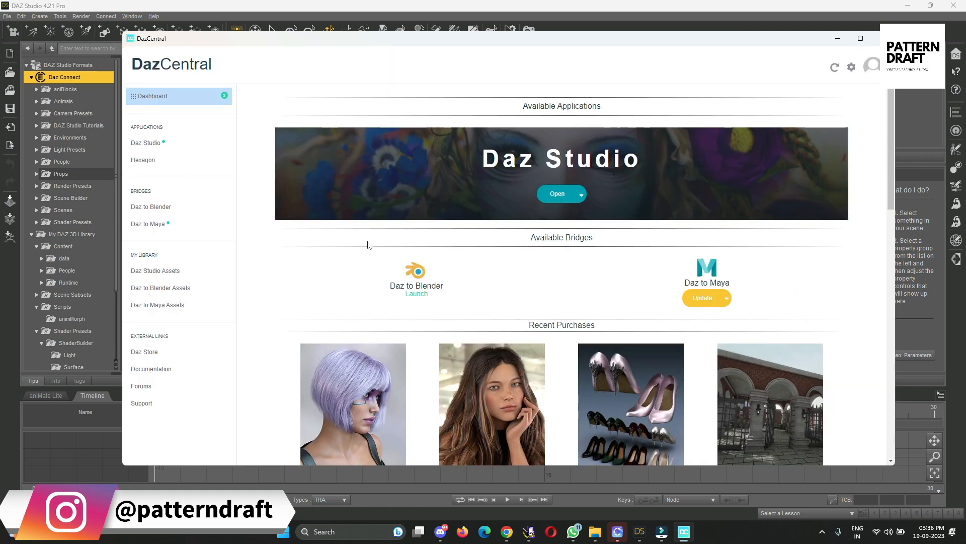
{"action": "mouse_move", "coordinate": [282, 220]}
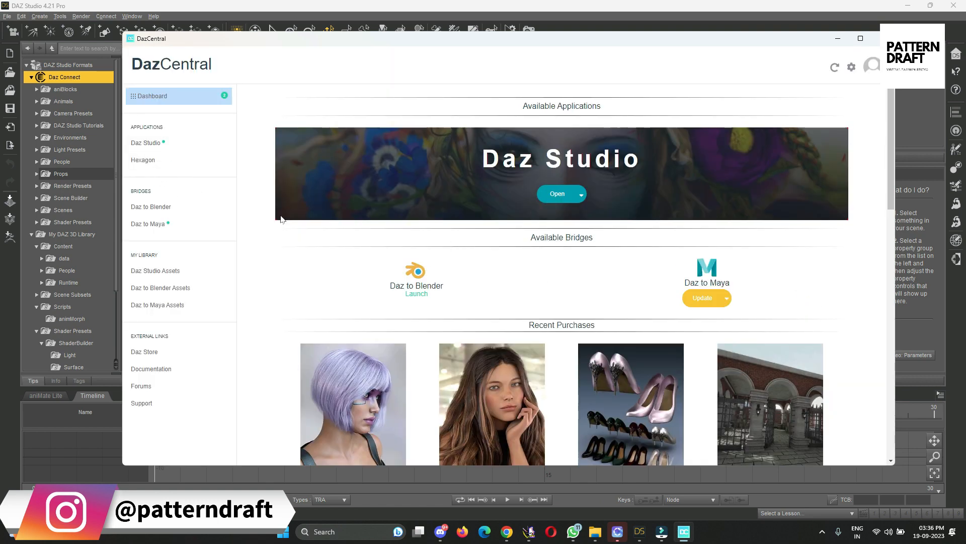
View the Daz to Blender bridge overview (version 2.4.0) and its four-step usage guide in DazCentral.
{"action": "left_click", "coordinate": [149, 224]}
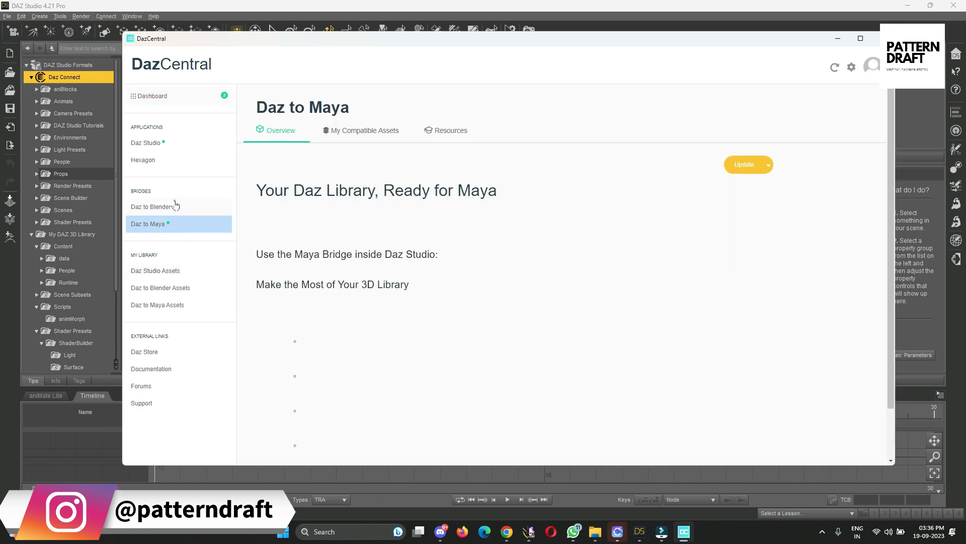
{"action": "left_click", "coordinate": [152, 207]}
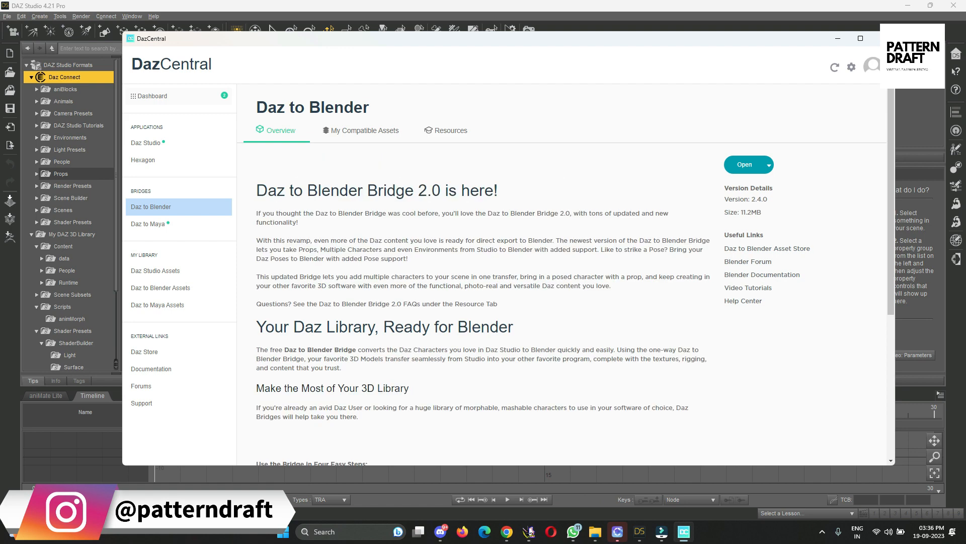
{"action": "scroll", "scroll_direction": "down", "scroll_amount": 3}
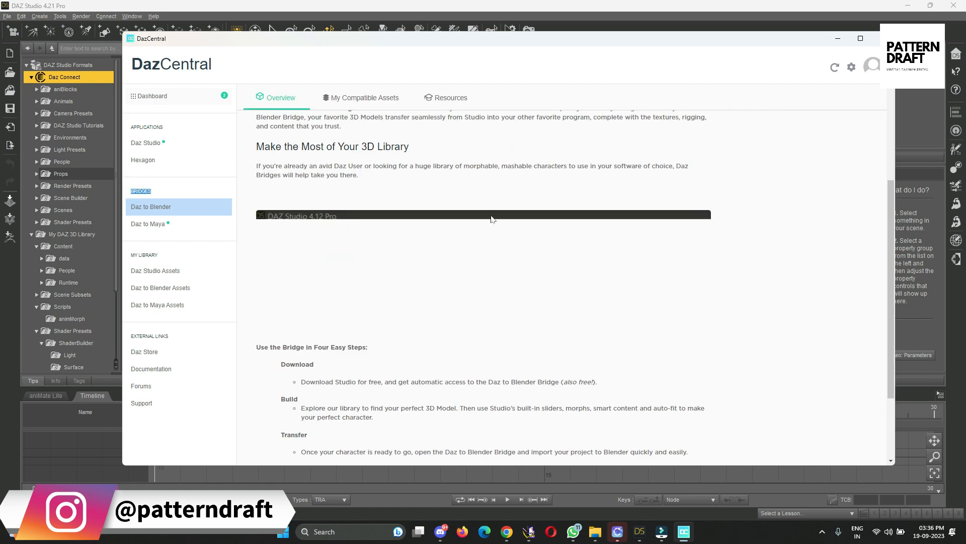
{"action": "scroll", "scroll_direction": "down", "scroll_amount": 3}
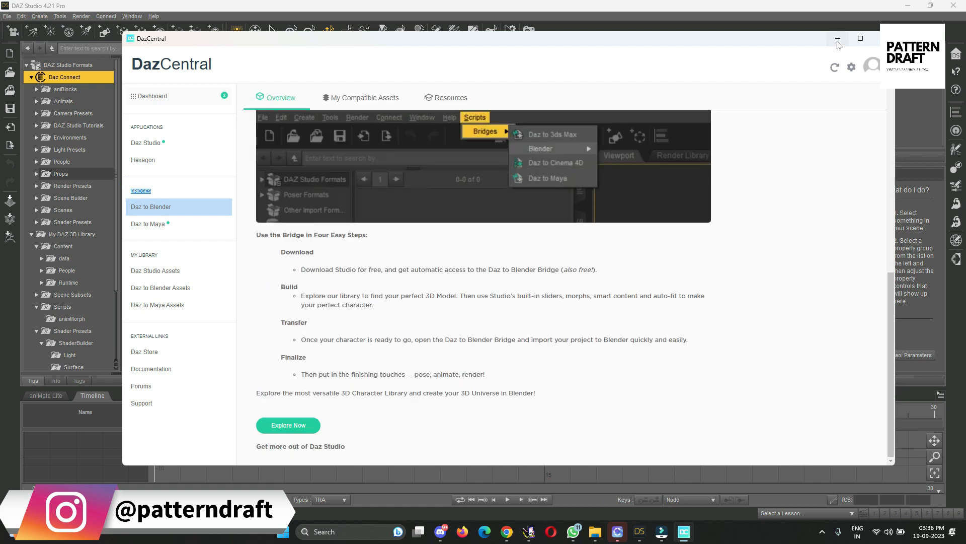
Return to DAZ Studio and launch File > Send To > Daz To Blender, showing the bridge export dialog.
{"action": "left_click", "coordinate": [838, 39]}
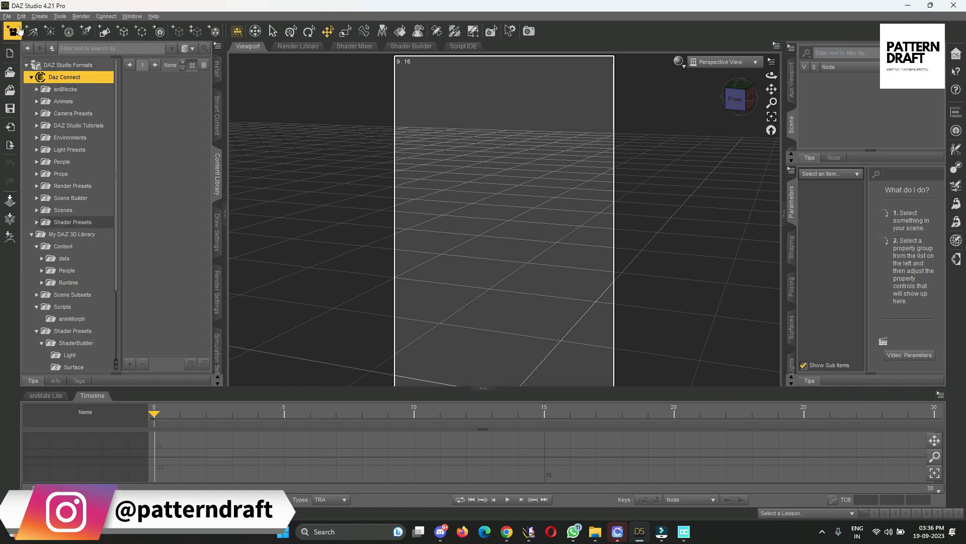
{"action": "left_click", "coordinate": [7, 16]}
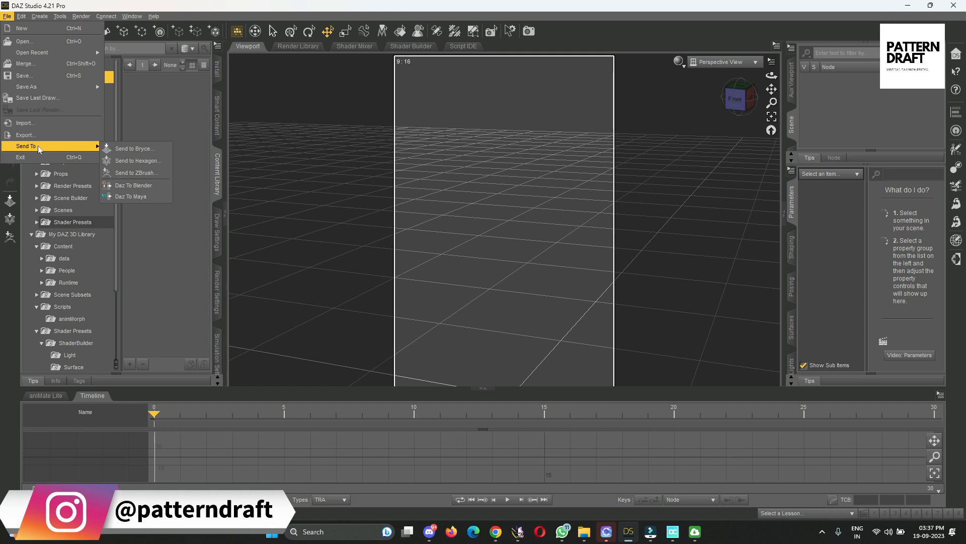
{"action": "mouse_move", "coordinate": [133, 185]}
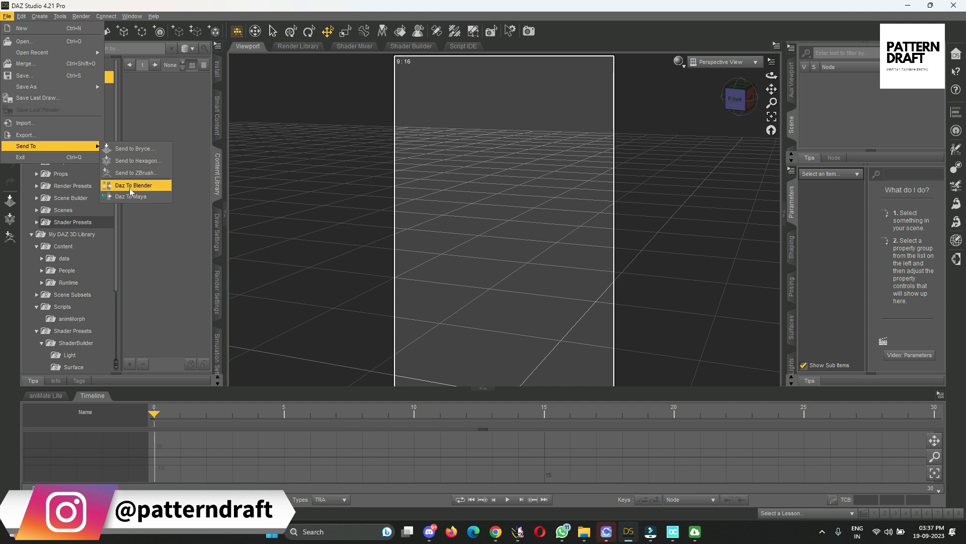
{"action": "left_click", "coordinate": [133, 185]}
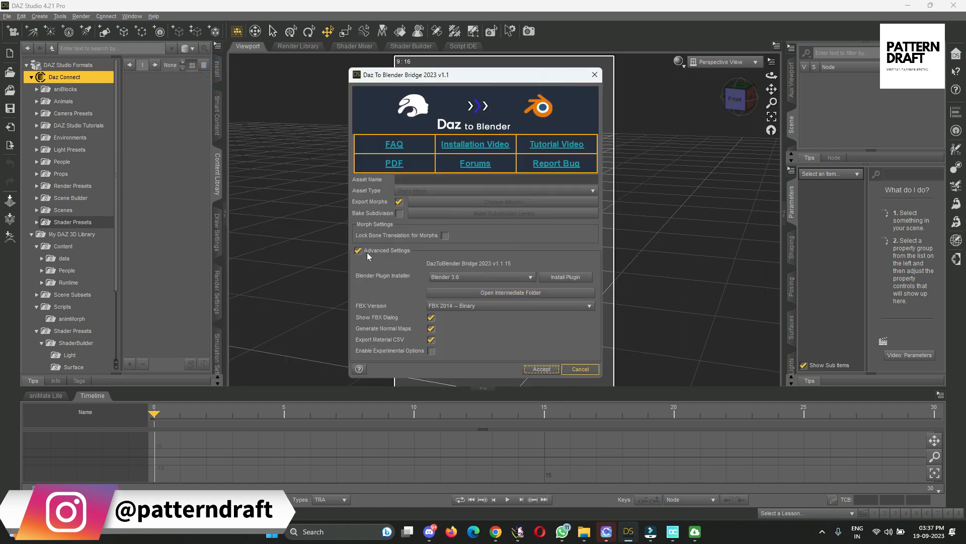
{"action": "mouse_move", "coordinate": [493, 267]}
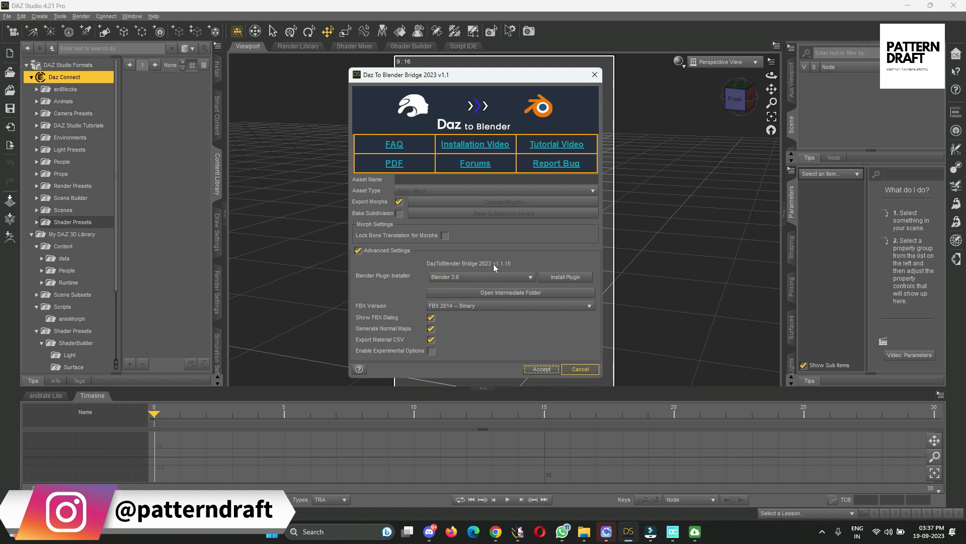
{"action": "mouse_move", "coordinate": [419, 271]}
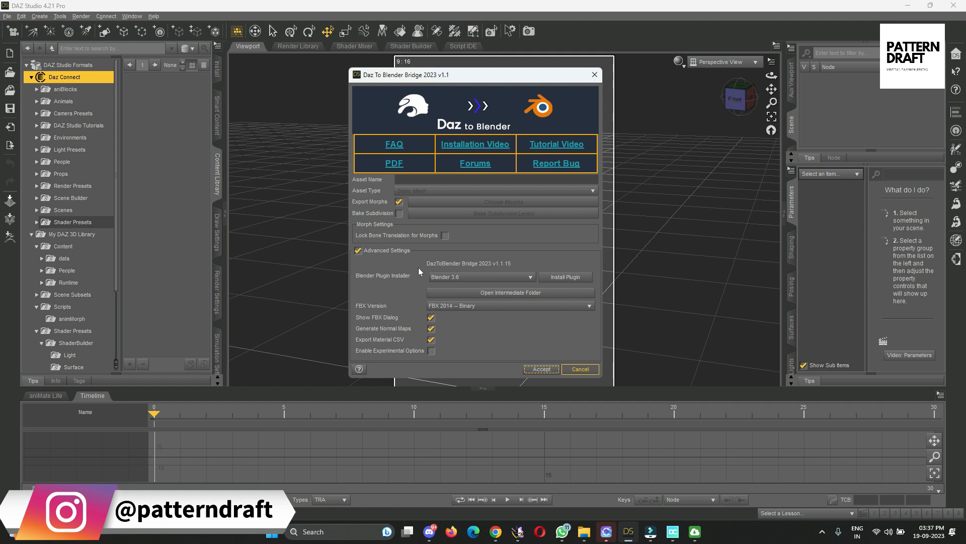
{"action": "mouse_move", "coordinate": [332, 264]}
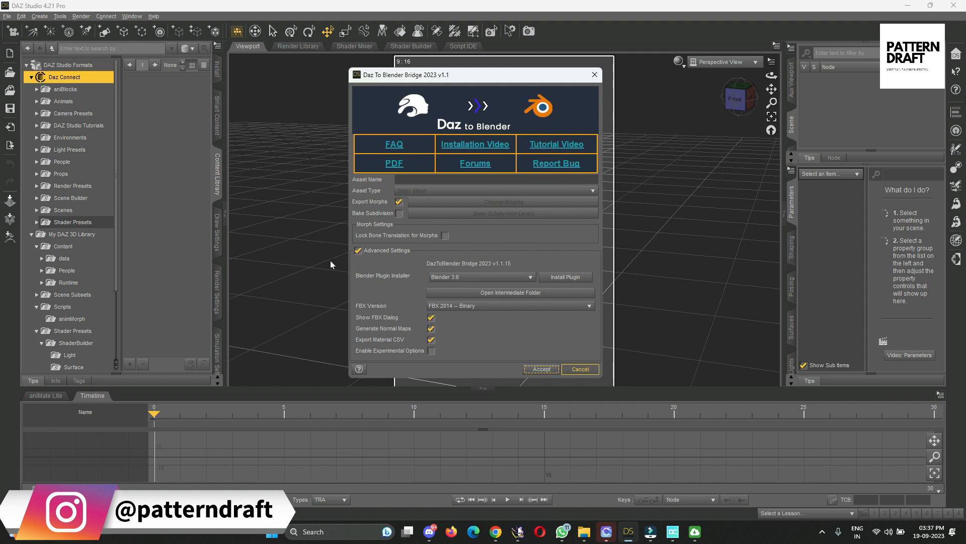
{"action": "mouse_move", "coordinate": [406, 137]}
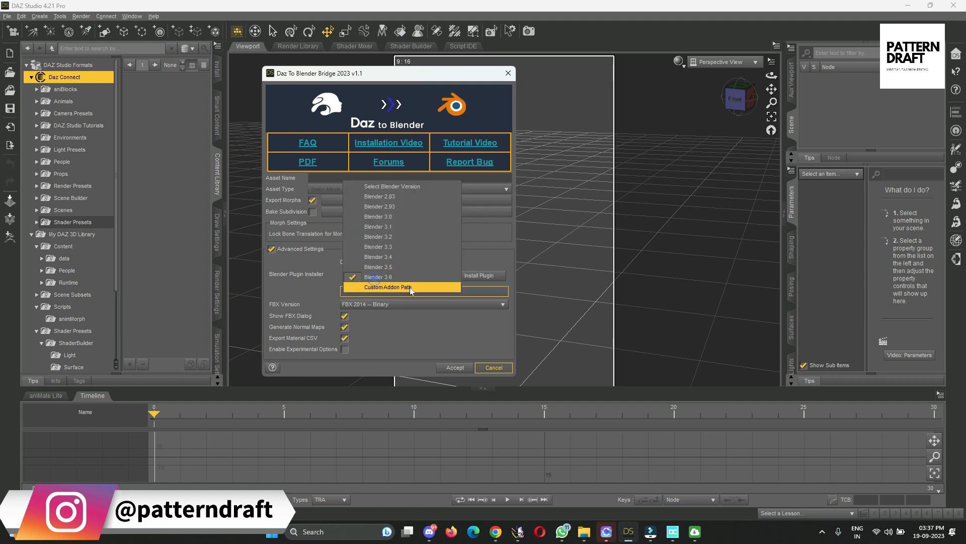
Install the bridge plugin for Blender 3.6 and acknowledge the success message.
{"action": "left_click", "coordinate": [377, 276]}
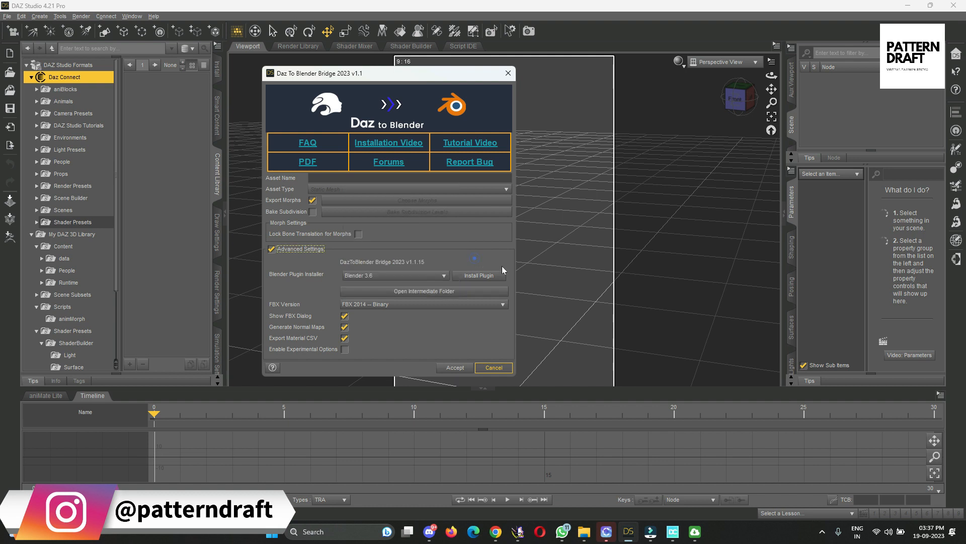
{"action": "mouse_move", "coordinate": [479, 276]}
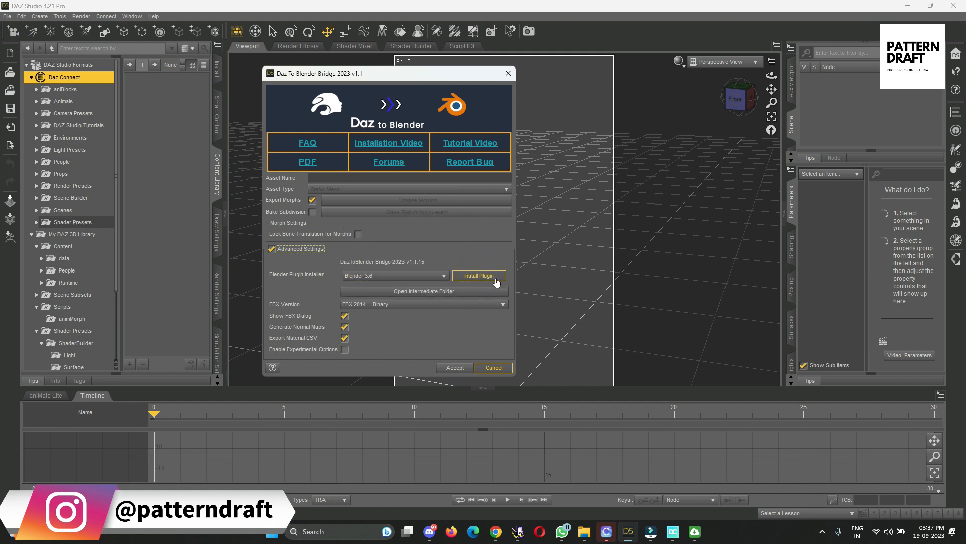
{"action": "left_click", "coordinate": [479, 275]}
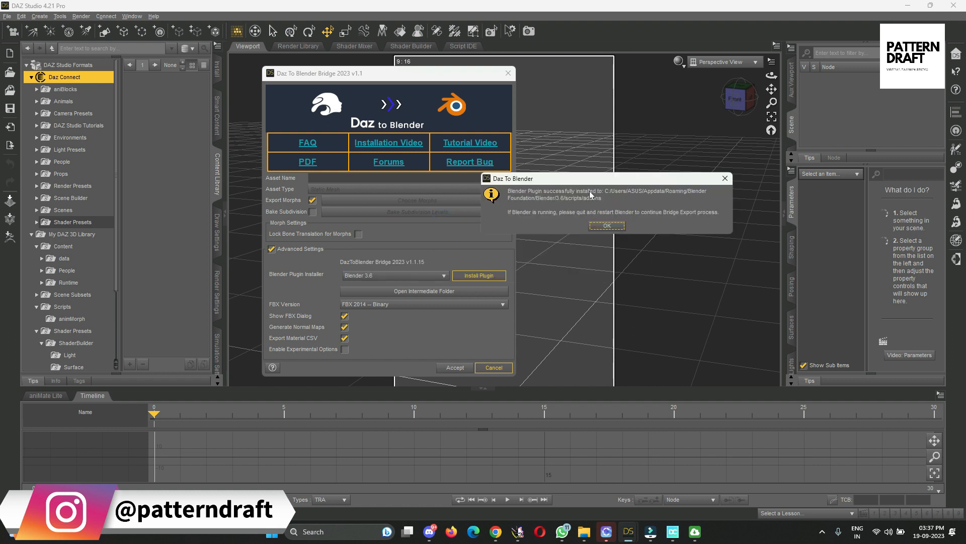
{"action": "left_click", "coordinate": [606, 226]}
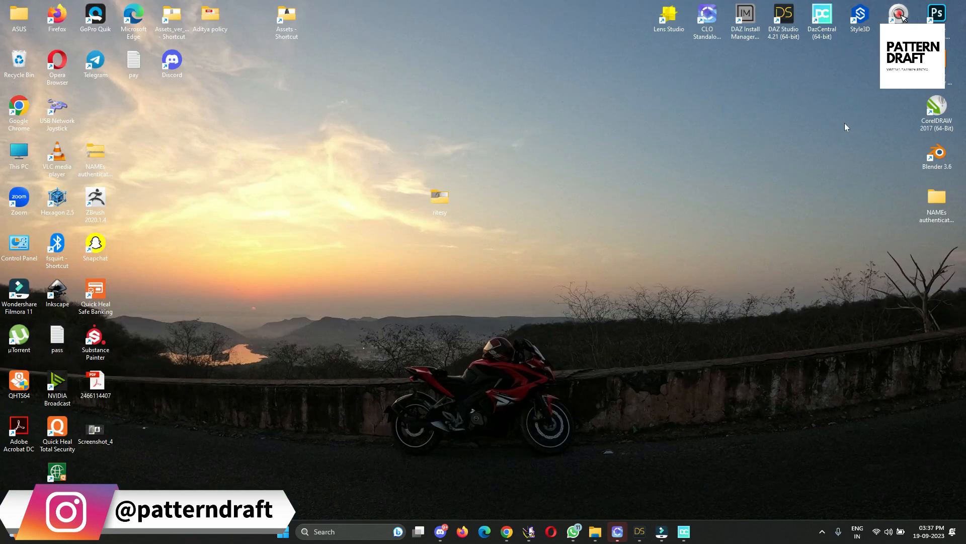
{"action": "mouse_move", "coordinate": [937, 151]}
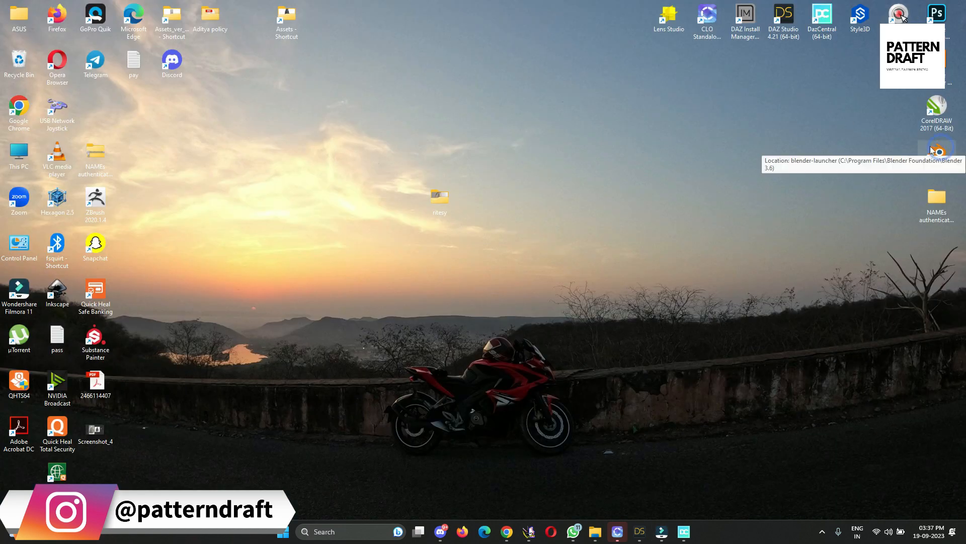
Launch Blender 3.6 from the desktop shortcut and bring up its Edit menu.
{"action": "double_click", "coordinate": [937, 150]}
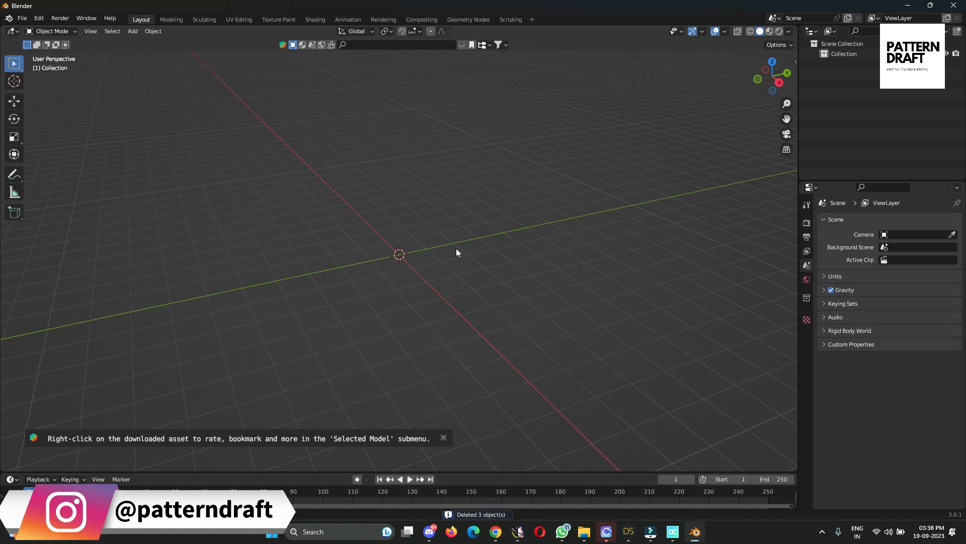
{"action": "mouse_move", "coordinate": [64, 55]}
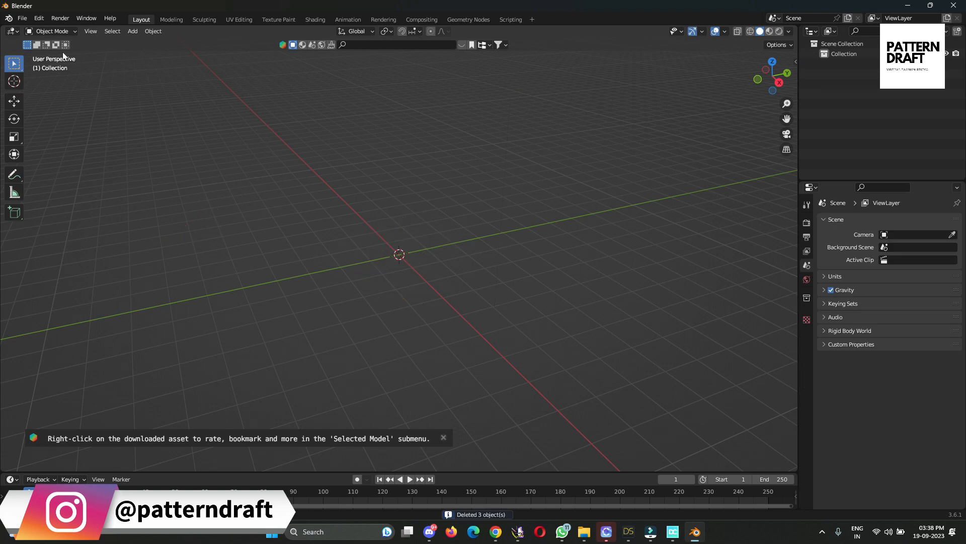
{"action": "mouse_move", "coordinate": [59, 18]}
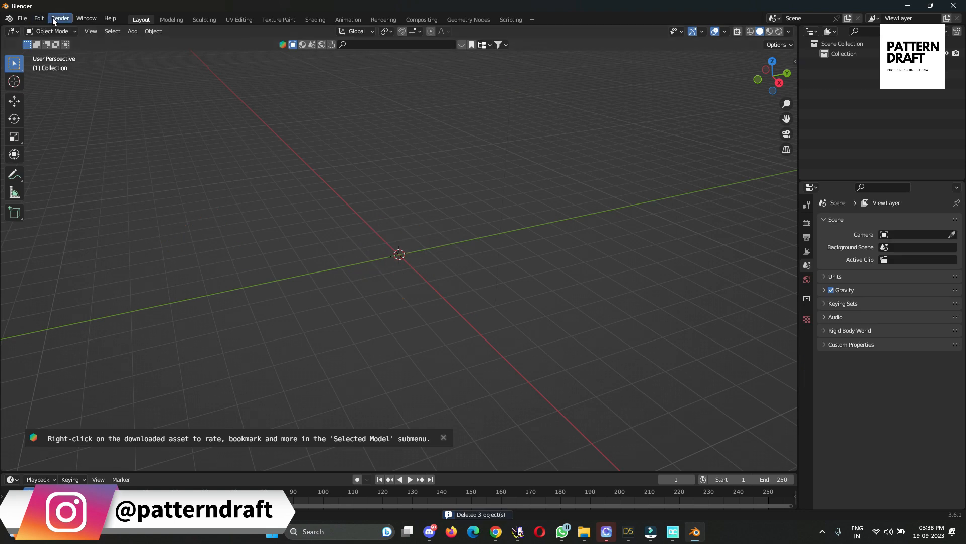
{"action": "left_click", "coordinate": [39, 18]}
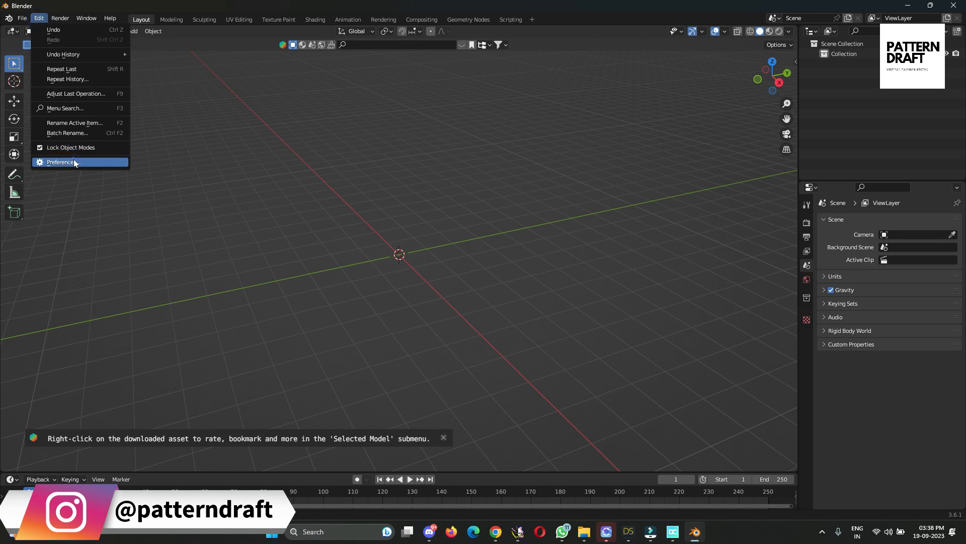
In Preferences > Add-ons, search 'daz', enable Import-Export: DazToBlender, and close Preferences.
{"action": "left_click", "coordinate": [61, 162]}
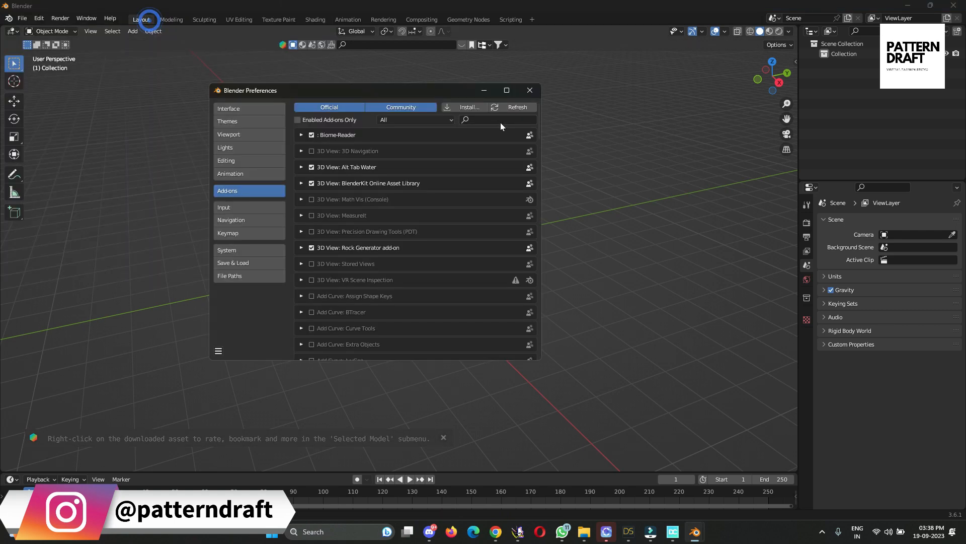
{"action": "type", "text": "daz"}
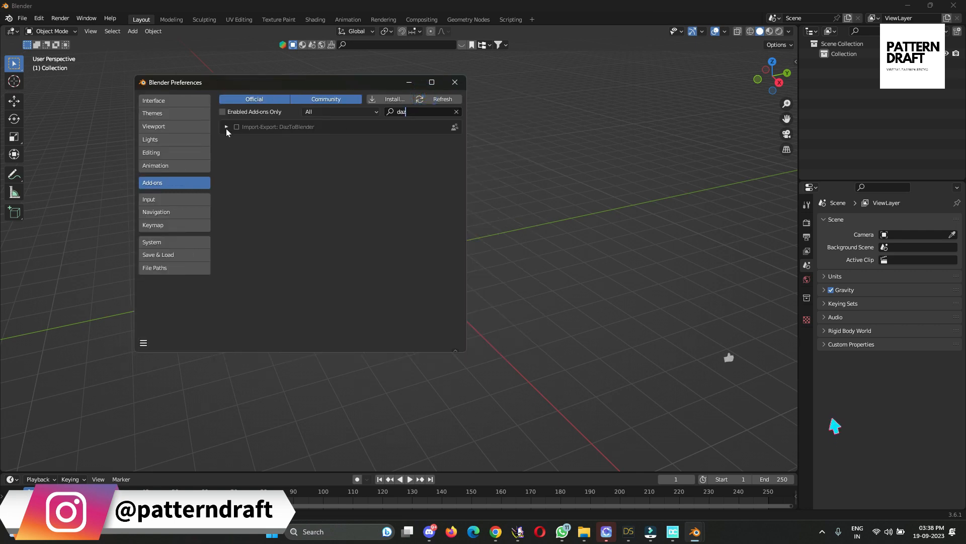
{"action": "left_click", "coordinate": [236, 127]}
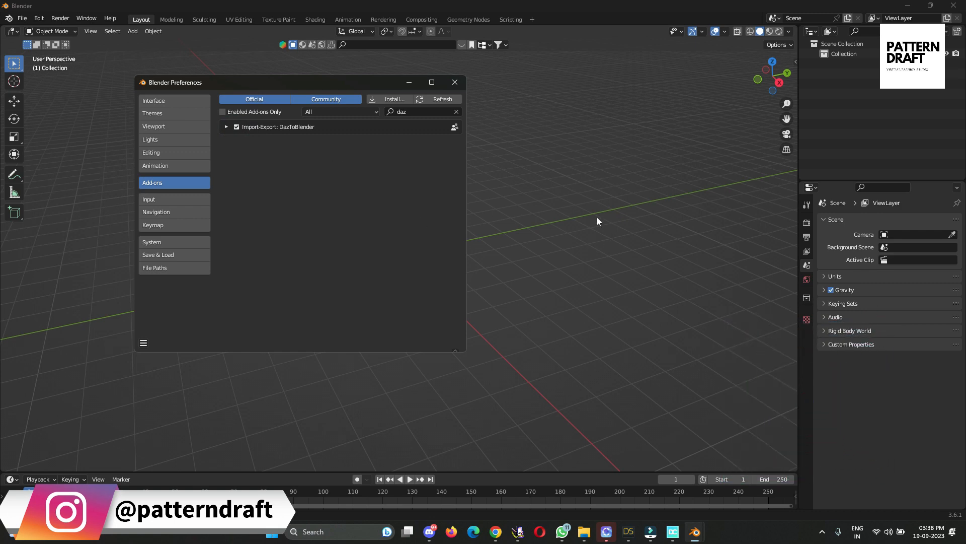
{"action": "left_click", "coordinate": [455, 81]}
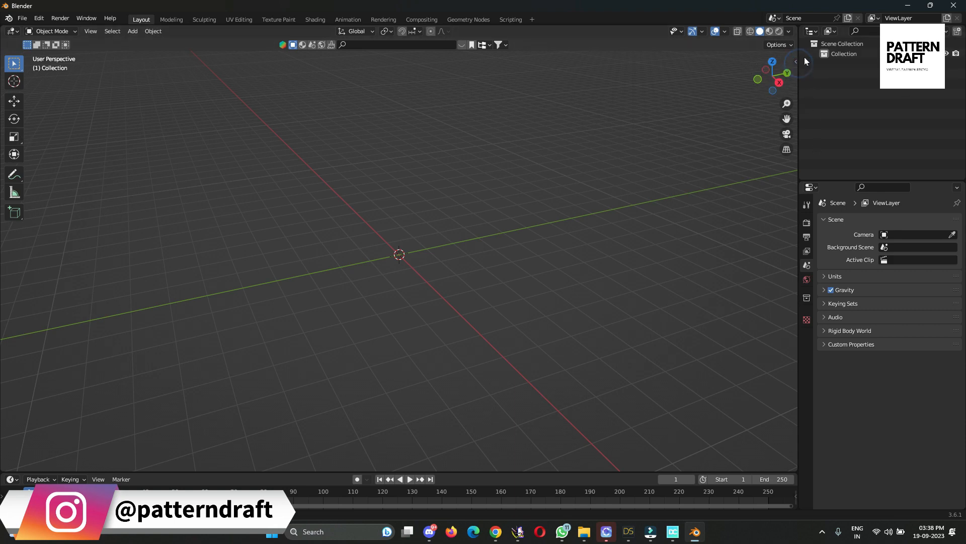
Show the viewport sidebar and switch to the Daz To Blender panel with its import and pose tools.
{"action": "left_click", "coordinate": [797, 61]}
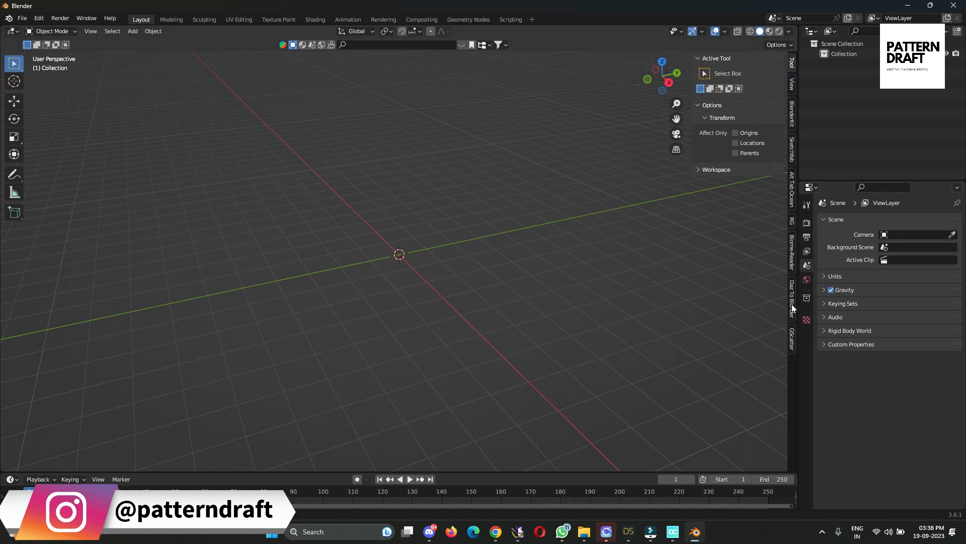
{"action": "left_click", "coordinate": [792, 302]}
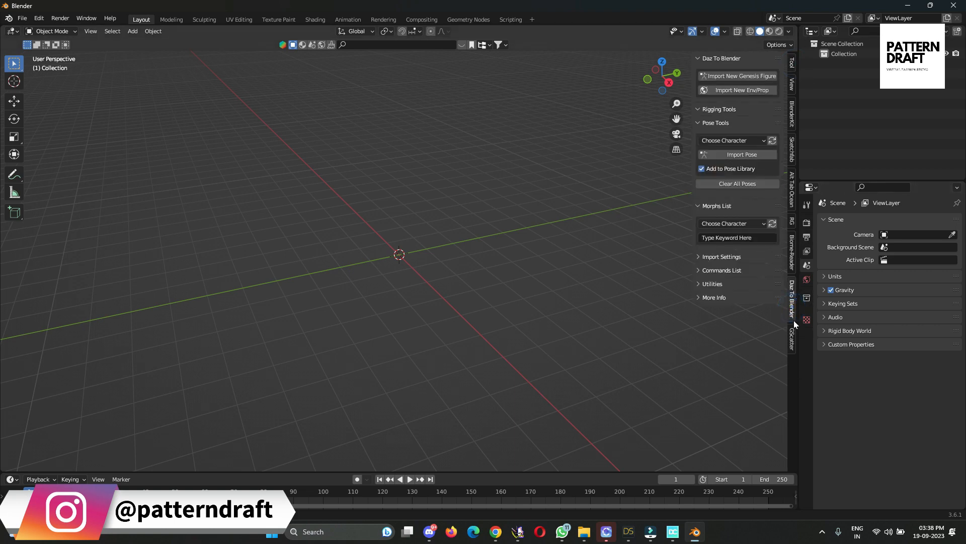
{"action": "mouse_move", "coordinate": [119, 227]}
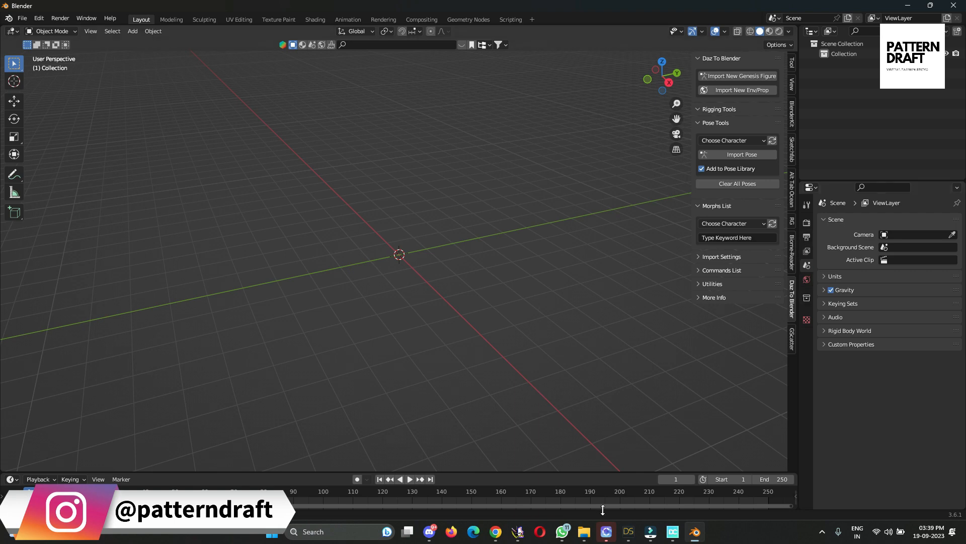
Back in DAZ Studio, load the MSO Gina 8.1 HD figure from Smart Content > Figures.
{"action": "left_click", "coordinate": [627, 532]}
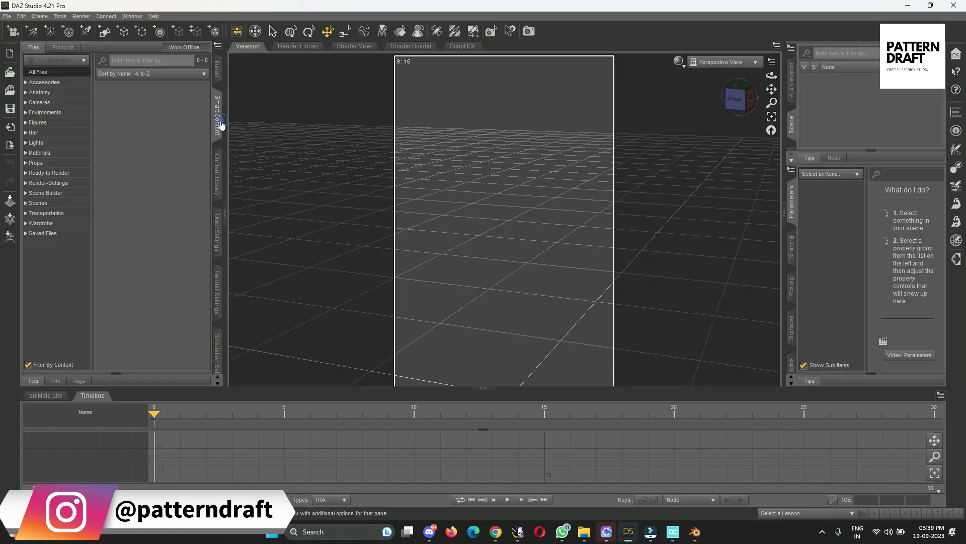
{"action": "mouse_move", "coordinate": [216, 172]}
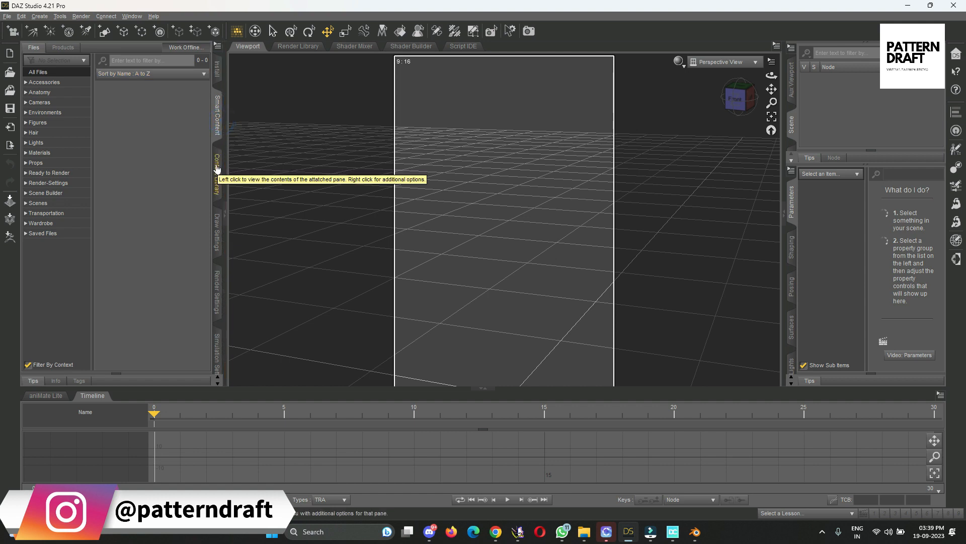
{"action": "left_click", "coordinate": [37, 121]}
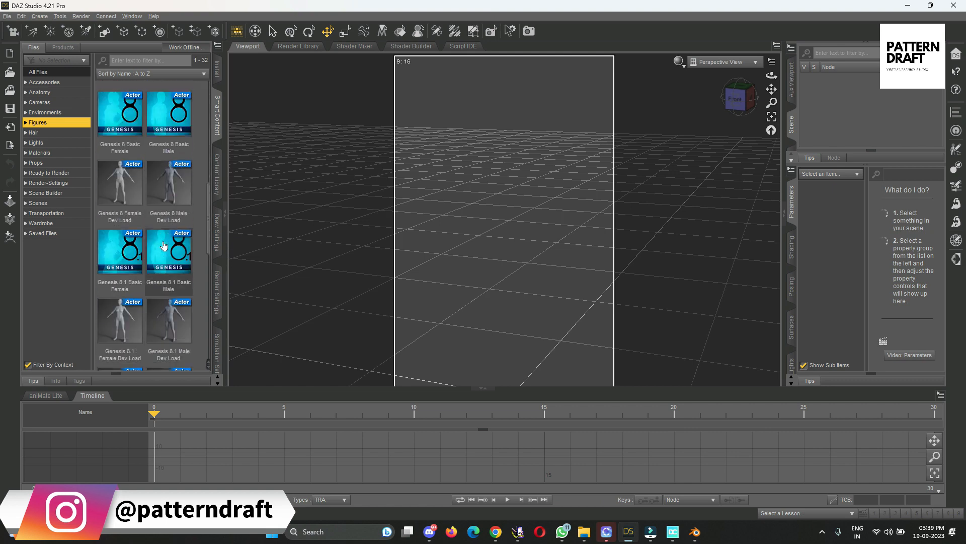
{"action": "scroll", "scroll_direction": "up", "scroll_amount": 3}
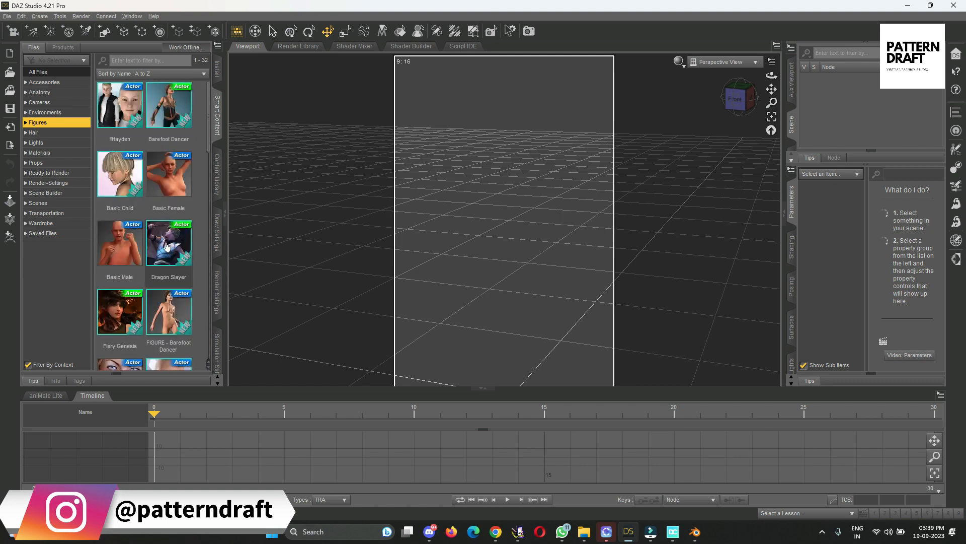
{"action": "scroll", "scroll_direction": "down", "scroll_amount": 3}
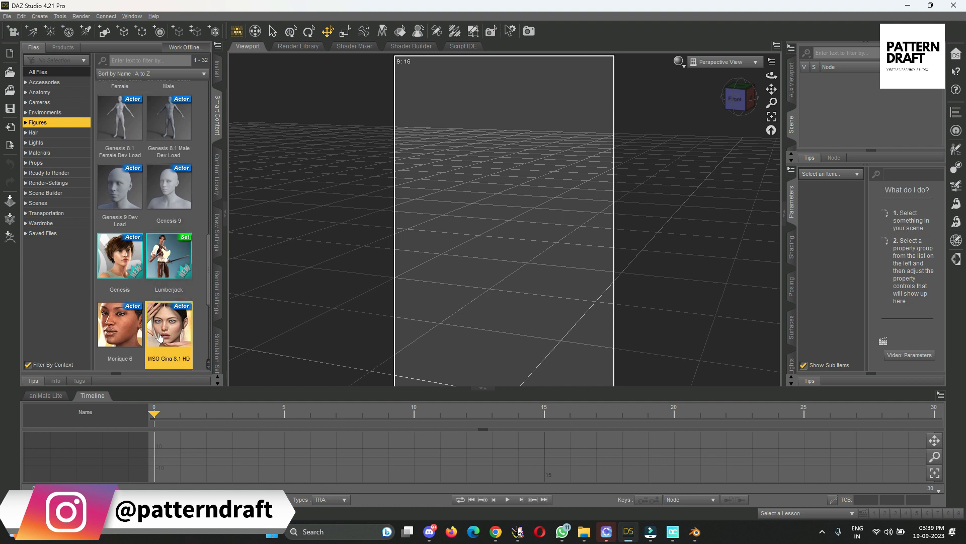
{"action": "double_click", "coordinate": [168, 322]}
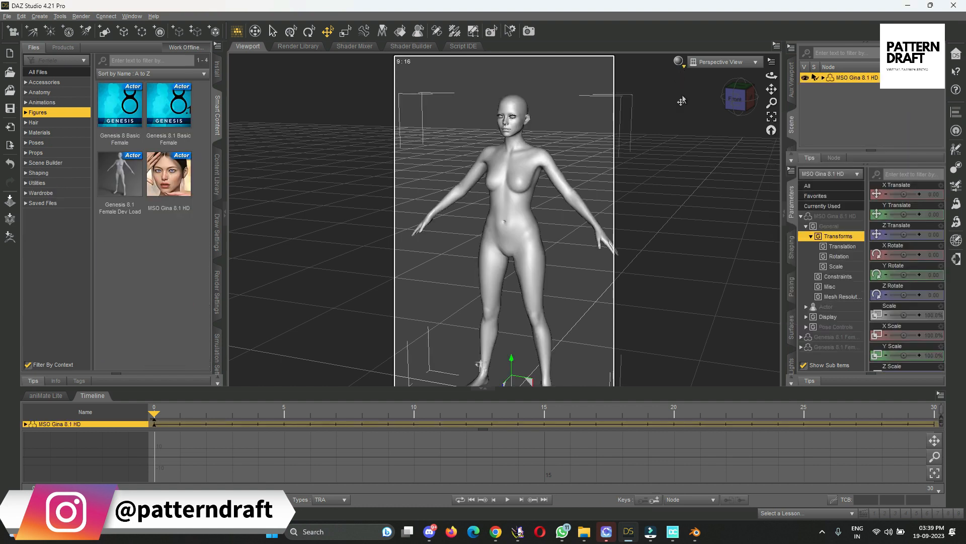
{"action": "mouse_move", "coordinate": [734, 98]}
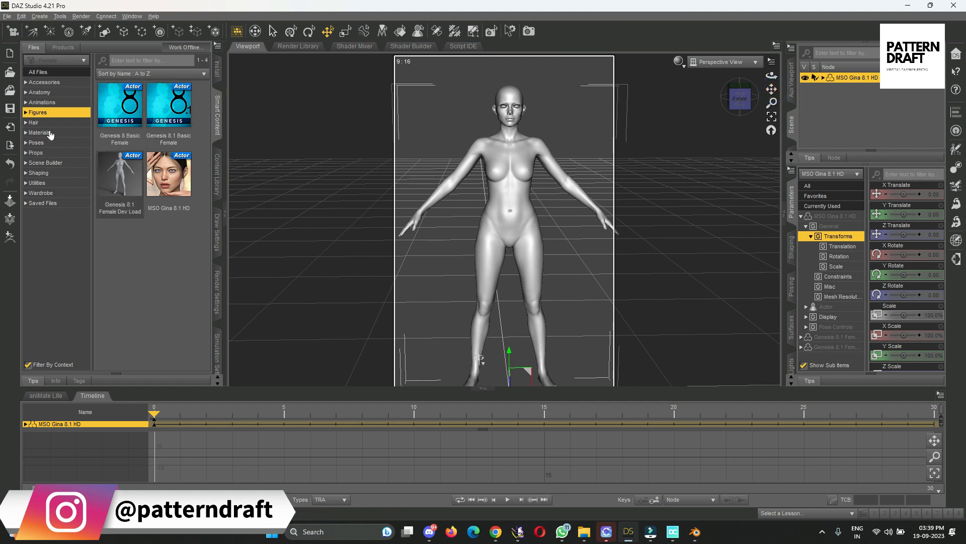
{"action": "mouse_move", "coordinate": [49, 134]}
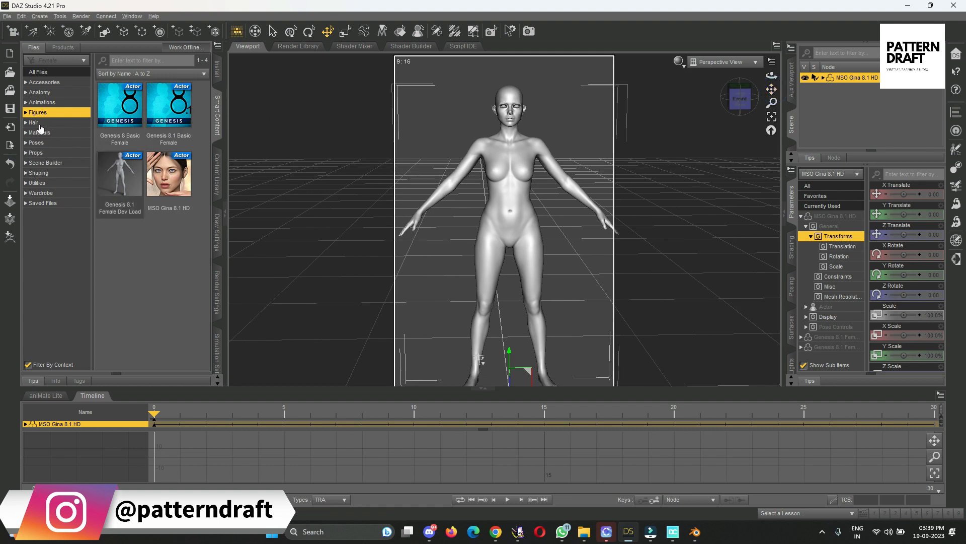
Load the 2022-04 Hair Genesis 8 Female hairstyle onto the Gina figure from the Hair category.
{"action": "left_click", "coordinate": [33, 122]}
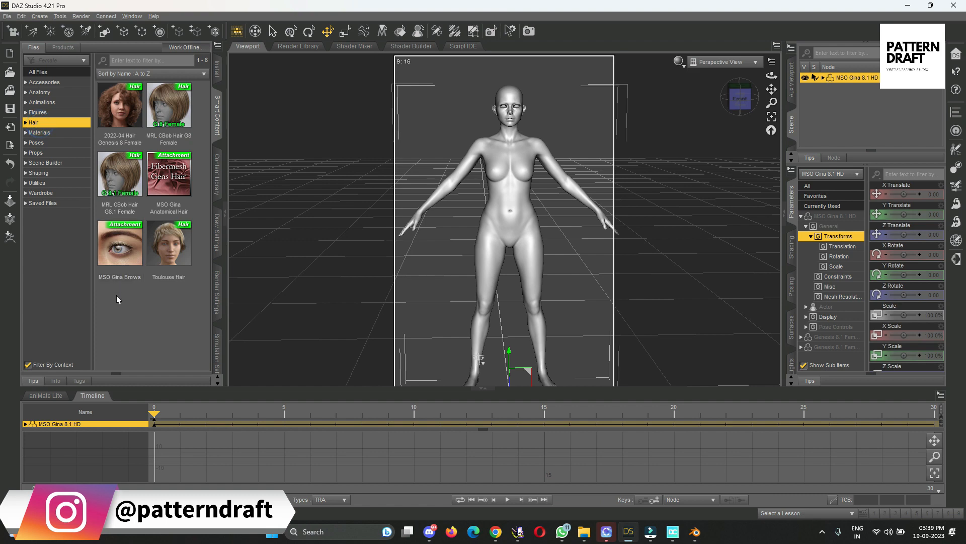
{"action": "double_click", "coordinate": [119, 105]}
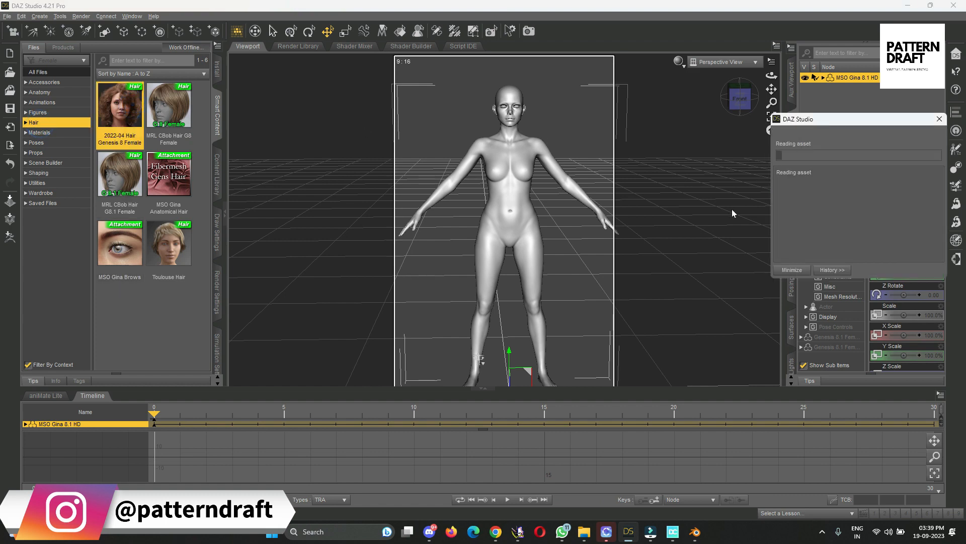
{"action": "mouse_move", "coordinate": [730, 227]}
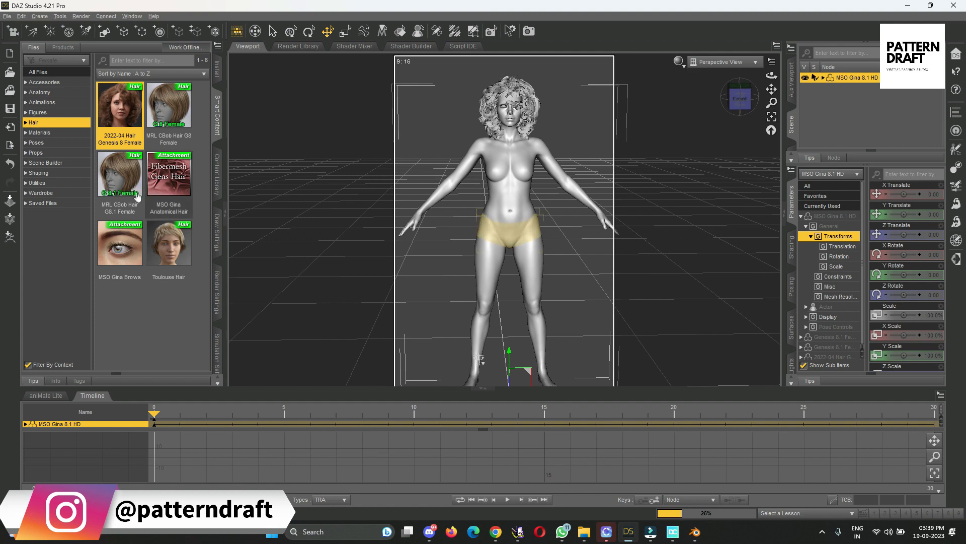
Browse the Wardrobe category of Smart Content for the basic wear items.
{"action": "left_click", "coordinate": [40, 193]}
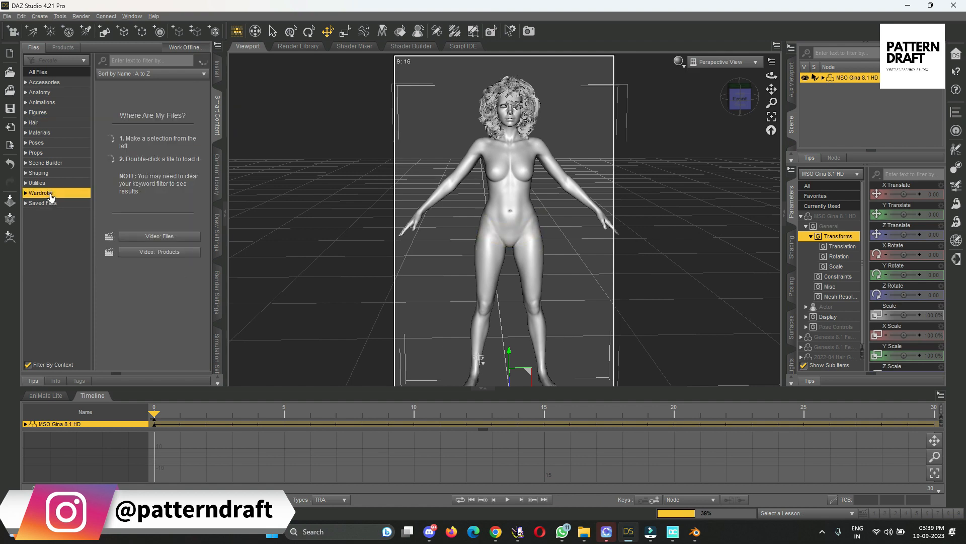
{"action": "left_click", "coordinate": [40, 193]}
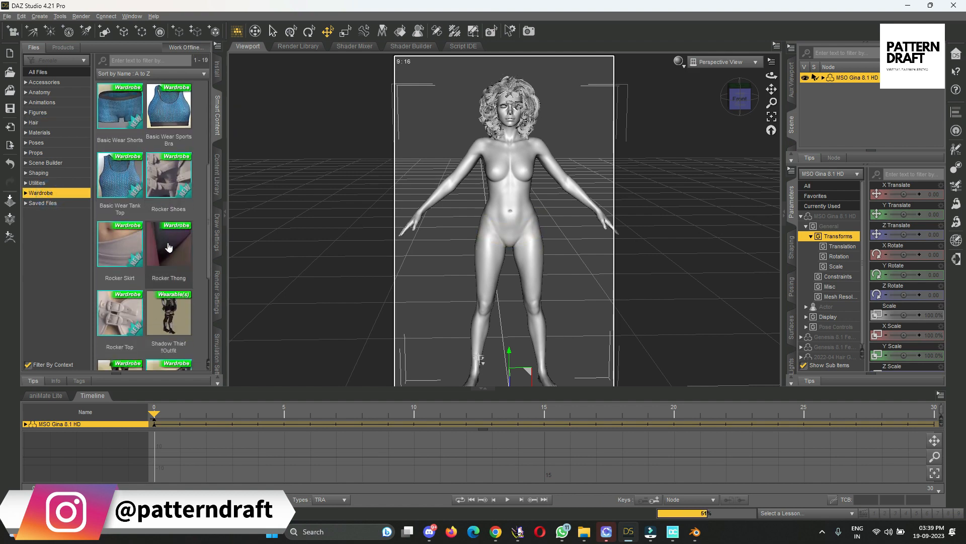
{"action": "scroll", "scroll_direction": "down", "scroll_amount": 3}
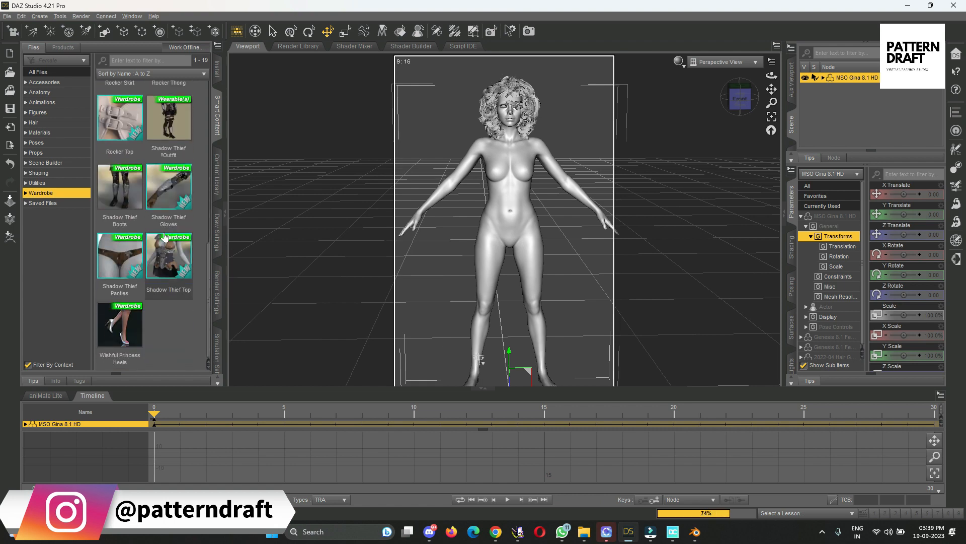
{"action": "scroll", "scroll_direction": "up", "scroll_amount": 3}
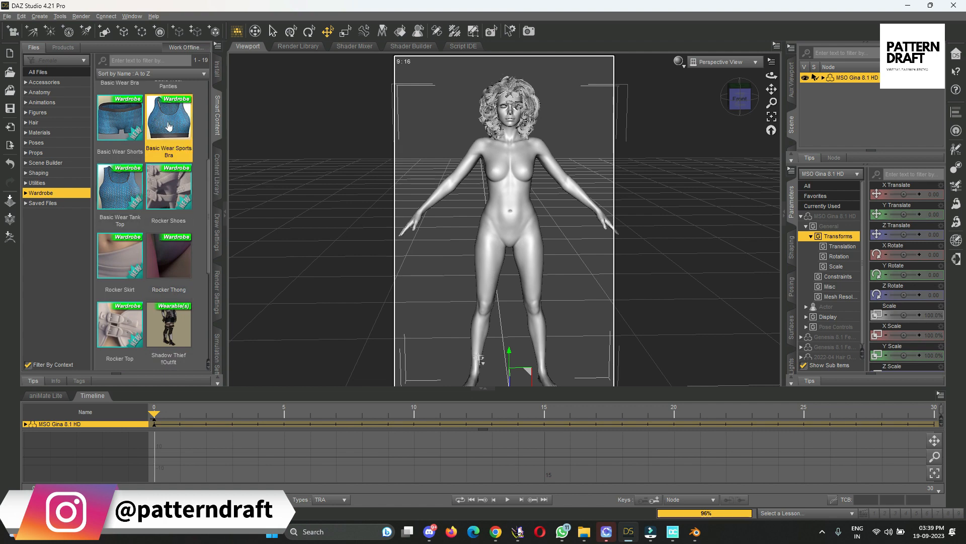
Fit the Basic Wear Sports Bra and Shorts on the figure and preview her in Iray.
{"action": "double_click", "coordinate": [168, 117]}
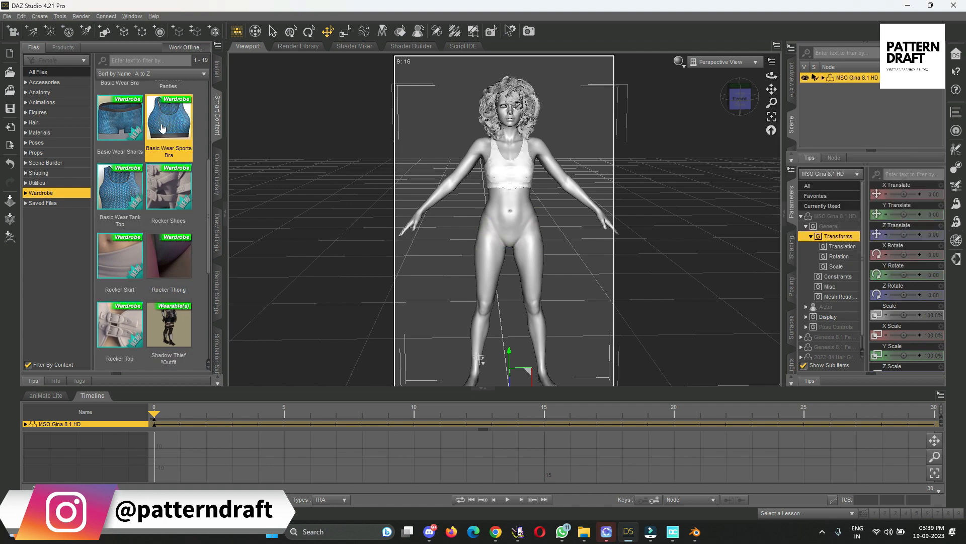
{"action": "double_click", "coordinate": [120, 117]}
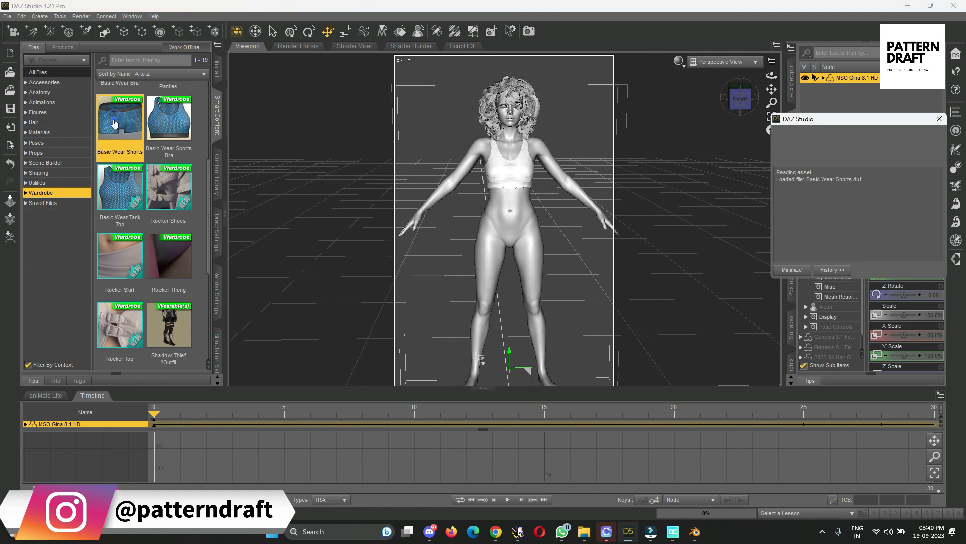
{"action": "double_click", "coordinate": [119, 117]}
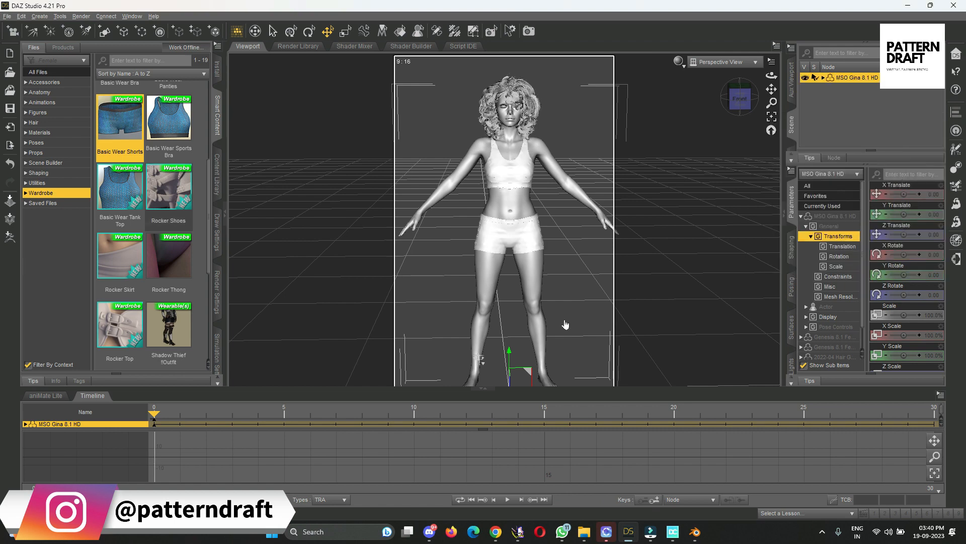
{"action": "left_click", "coordinate": [694, 61]}
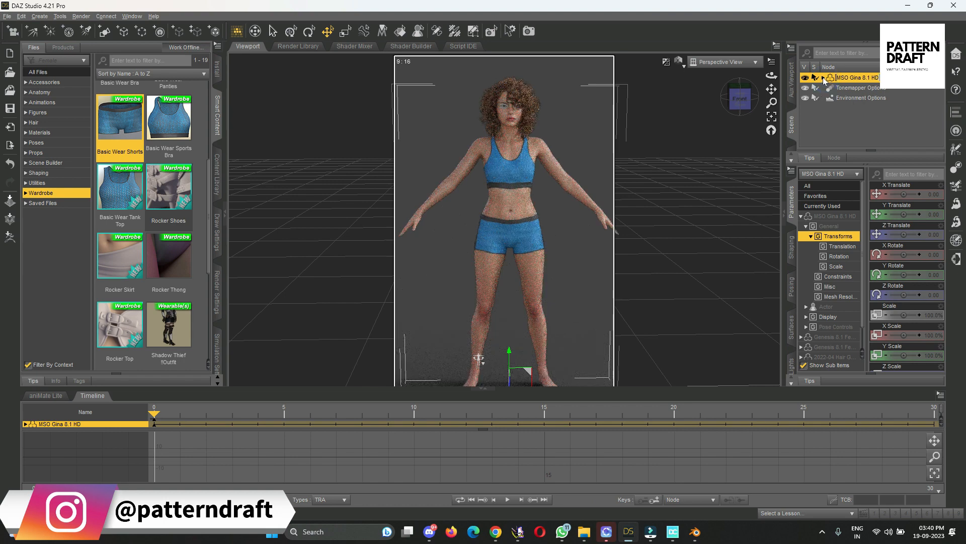
Select Genesis 8.1 Female Eyelashes in the Scene pane and list their materials.
{"action": "left_click", "coordinate": [823, 78]}
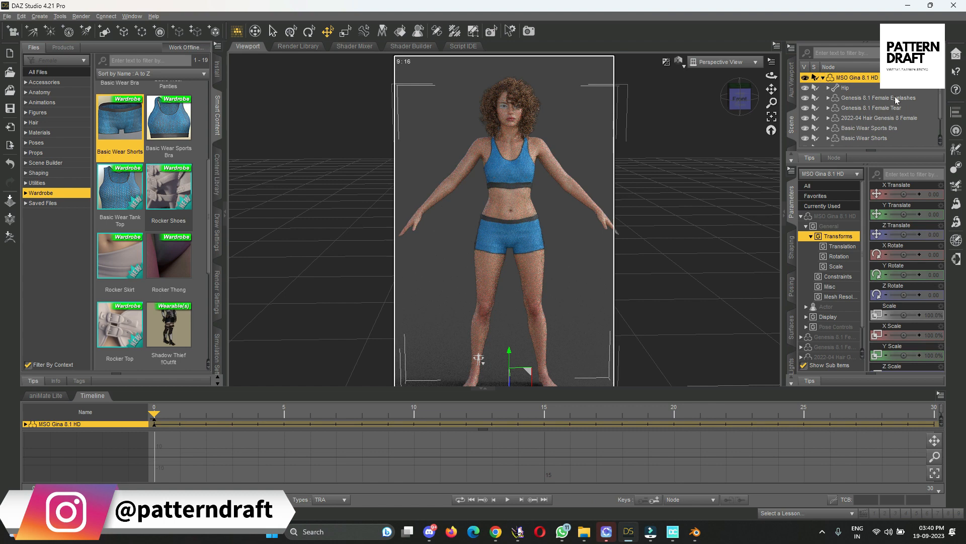
{"action": "left_click", "coordinate": [877, 97]}
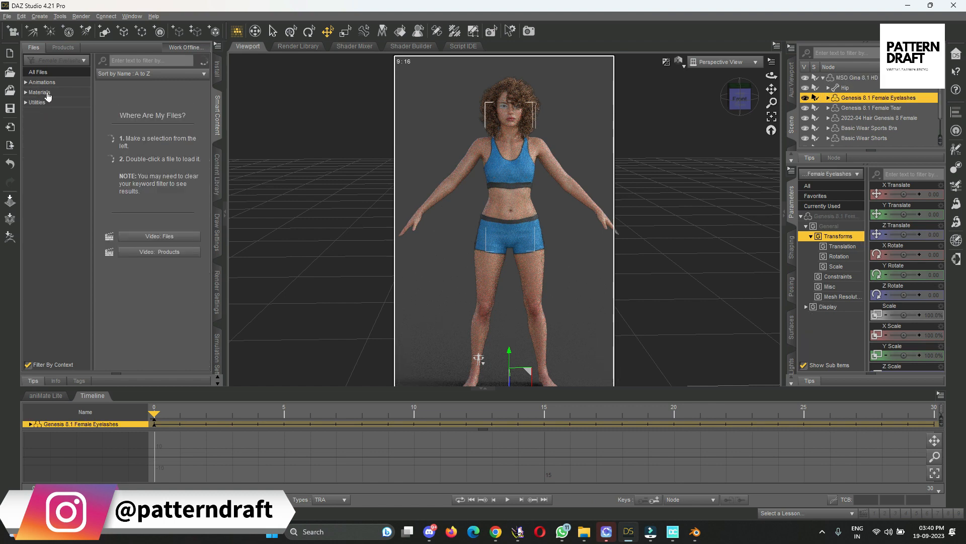
{"action": "left_click", "coordinate": [40, 91]}
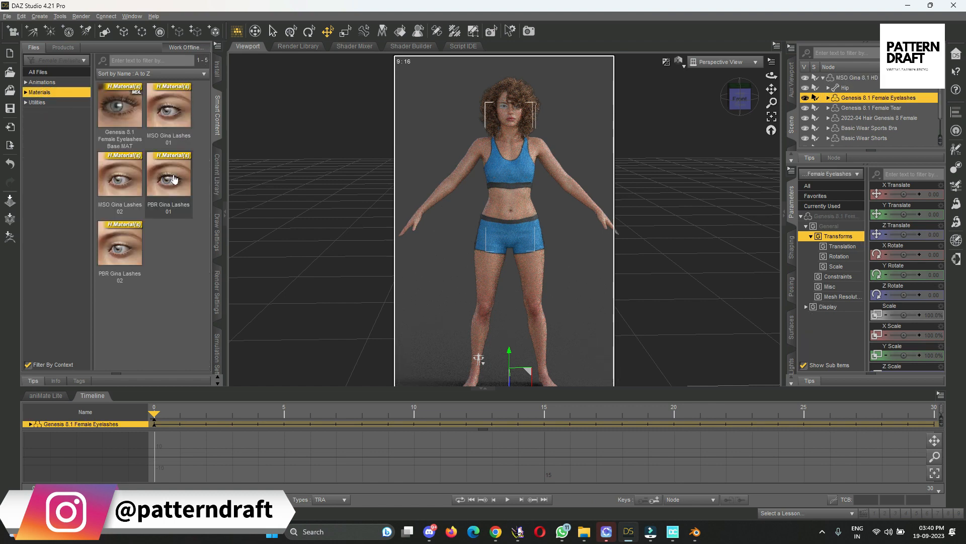
Apply the MSO Gina Lashes 01 material to the eyelashes, then deselect the scene.
{"action": "double_click", "coordinate": [169, 107]}
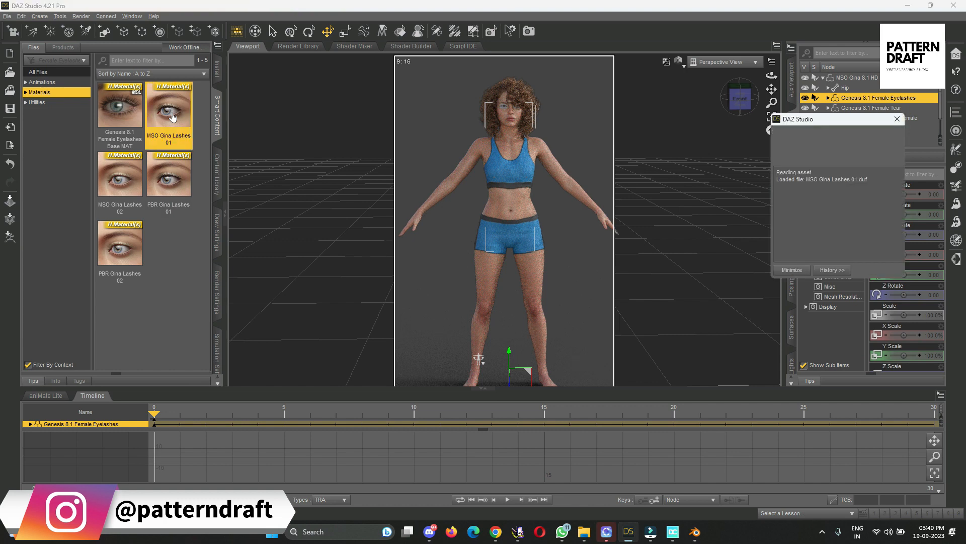
{"action": "double_click", "coordinate": [169, 107]}
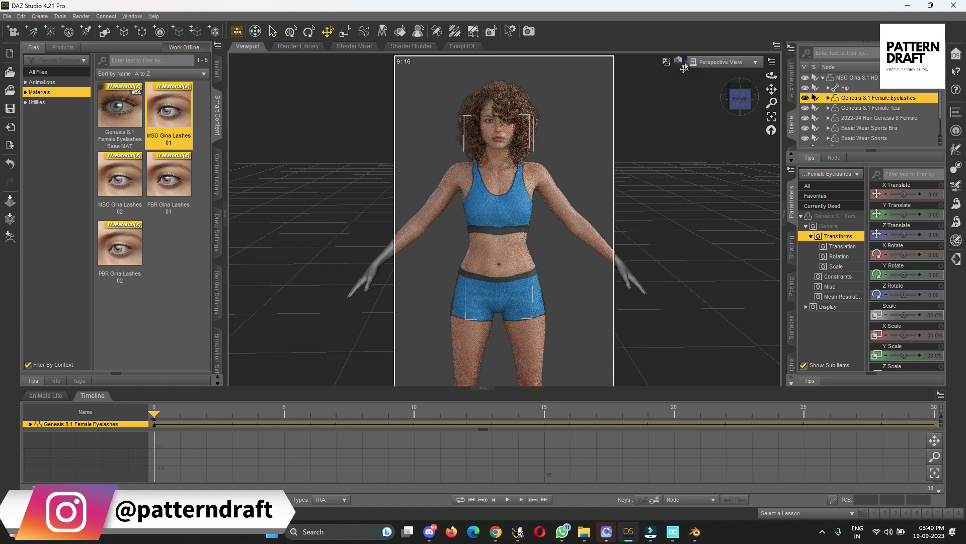
{"action": "left_click", "coordinate": [678, 61]}
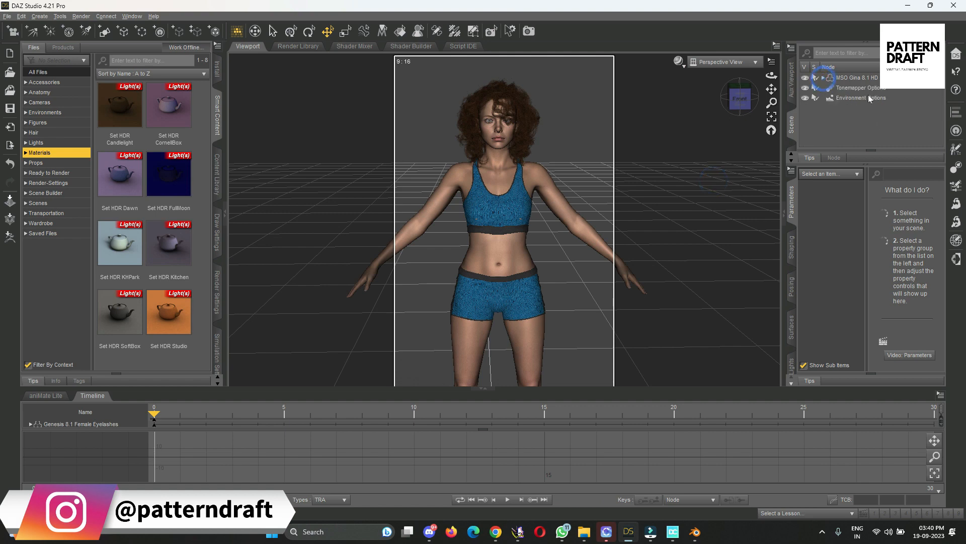
Send the selected MSO Gina 8.1 HD figure to Blender, accepting bridge and FBX export options.
{"action": "left_click", "coordinate": [853, 78]}
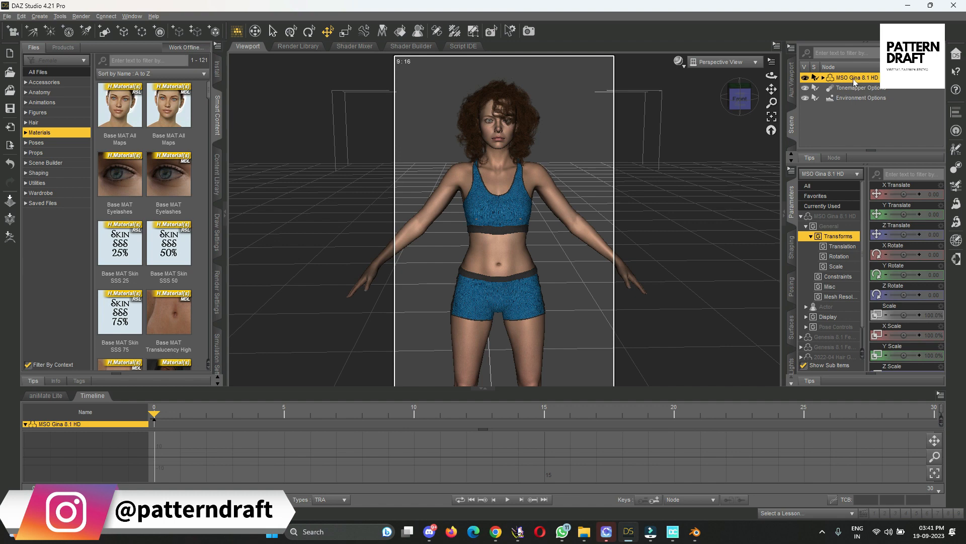
{"action": "left_click", "coordinate": [7, 16]}
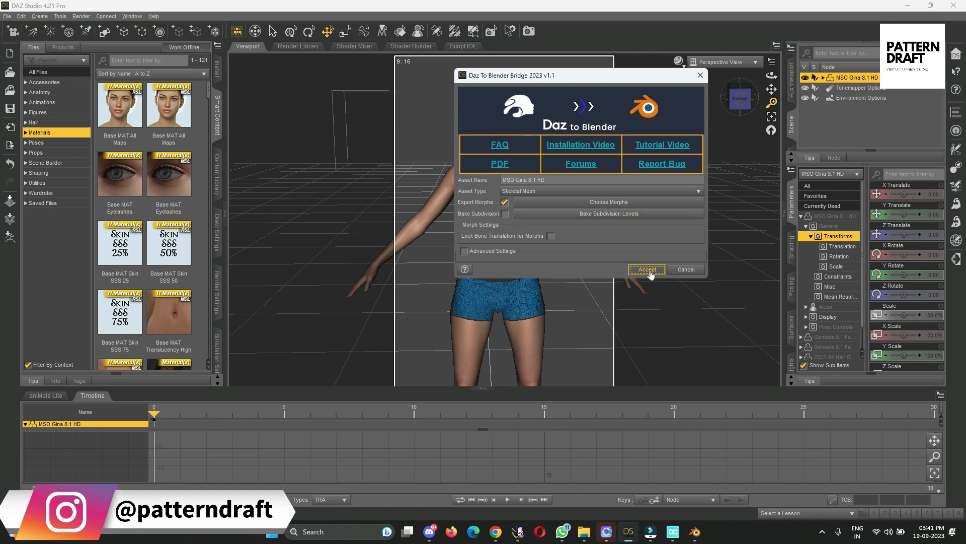
{"action": "mouse_move", "coordinate": [648, 270]}
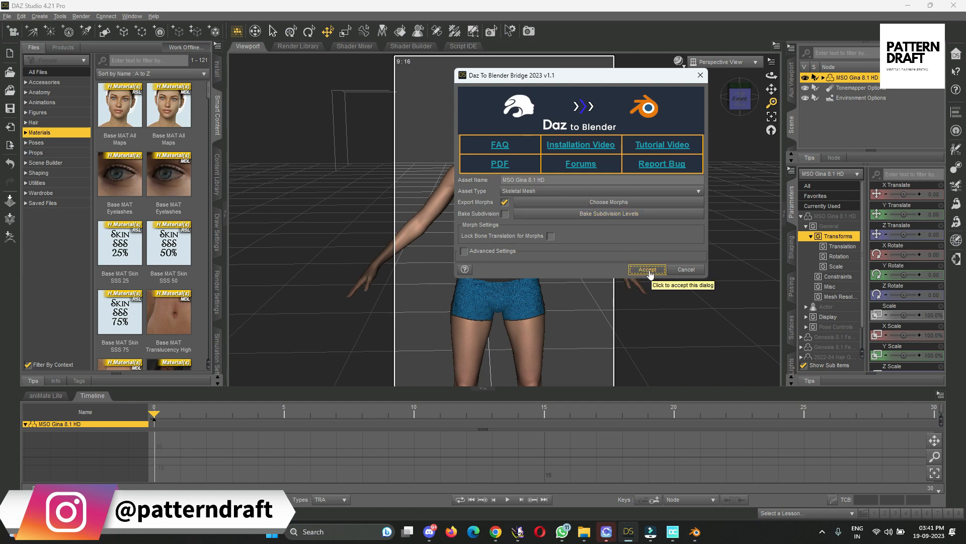
{"action": "left_click", "coordinate": [646, 270]}
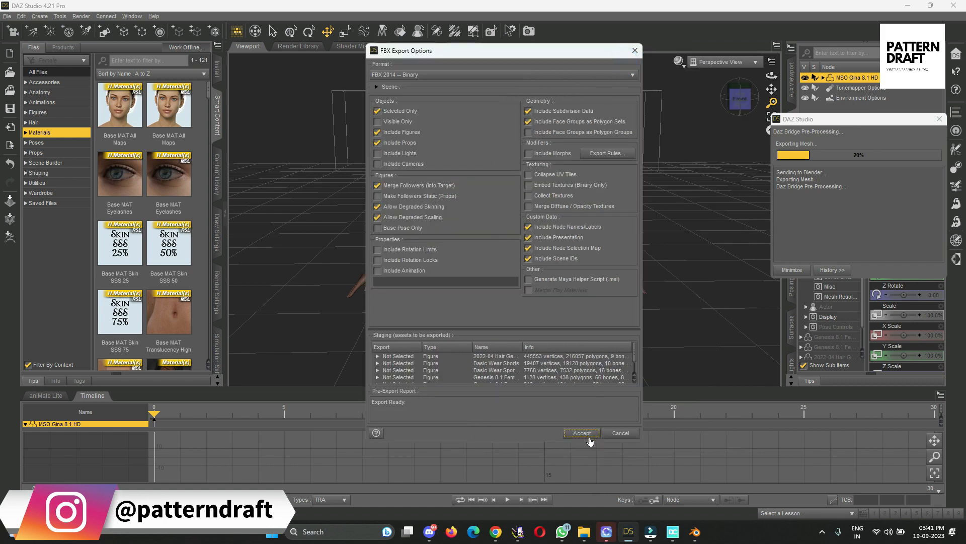
{"action": "left_click", "coordinate": [581, 433]}
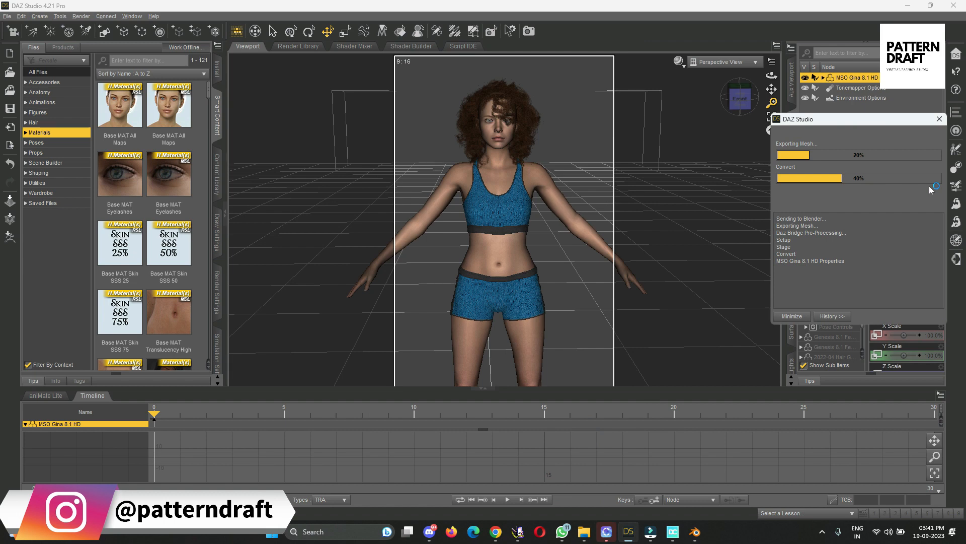
{"action": "mouse_move", "coordinate": [927, 190]}
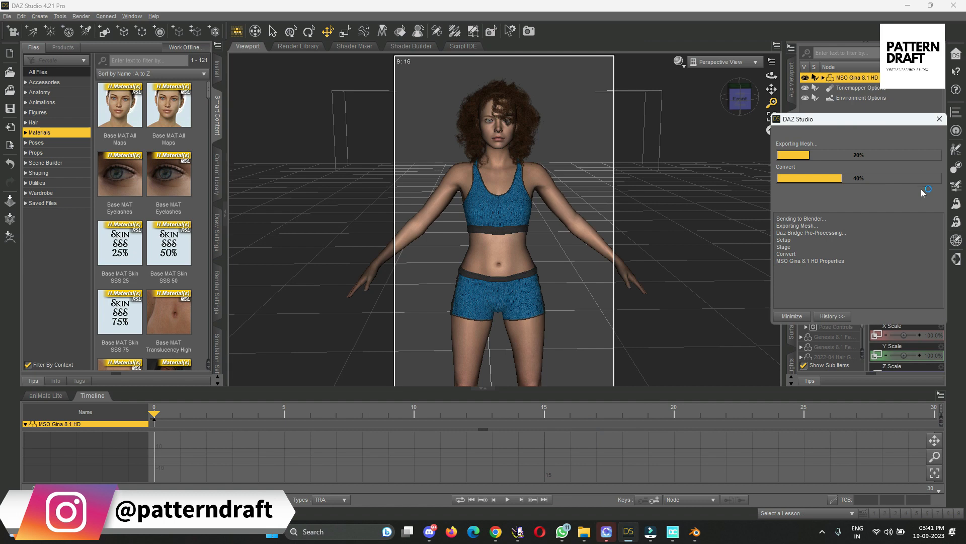
{"action": "mouse_move", "coordinate": [924, 193]}
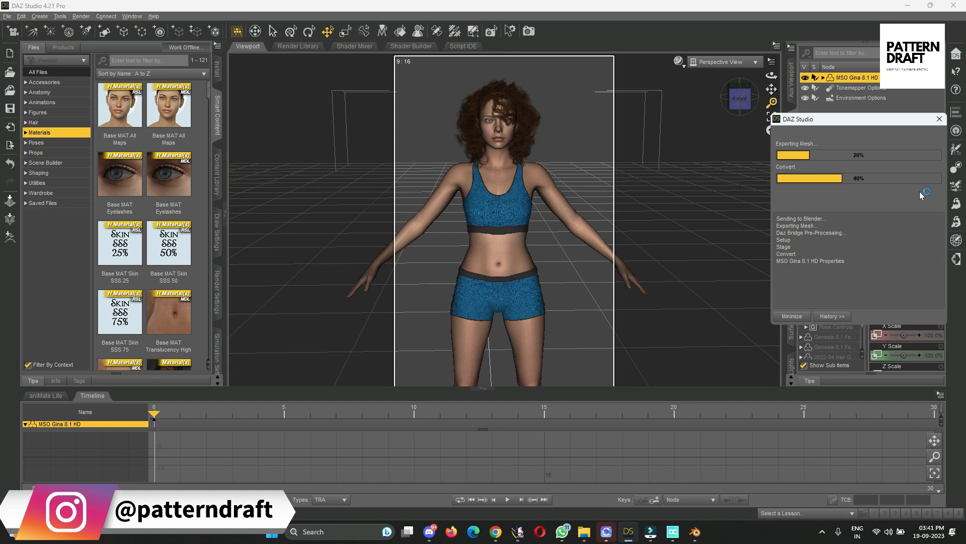
{"action": "mouse_move", "coordinate": [921, 204]}
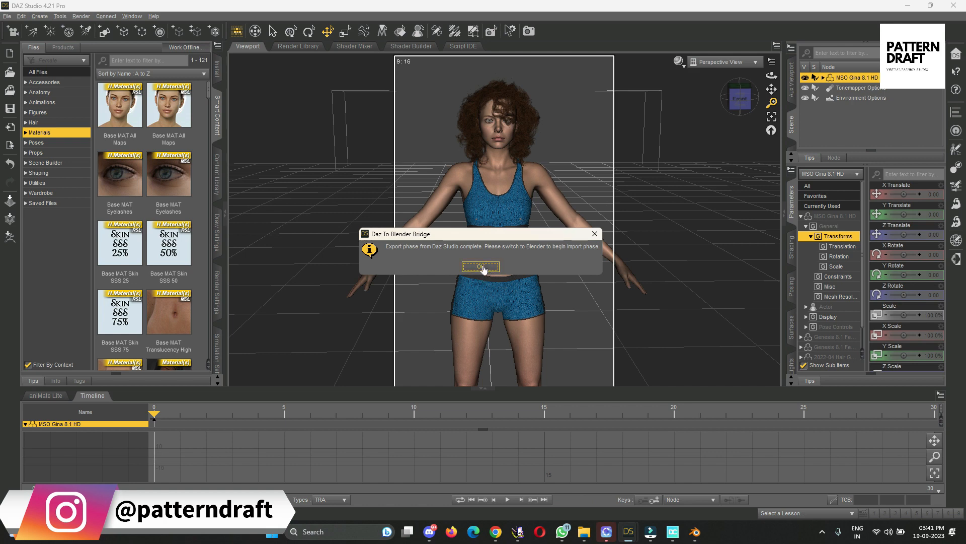
Dismiss the export-complete message, revisit the Daz to Blender advanced settings and close the FBX options.
{"action": "left_click", "coordinate": [480, 266]}
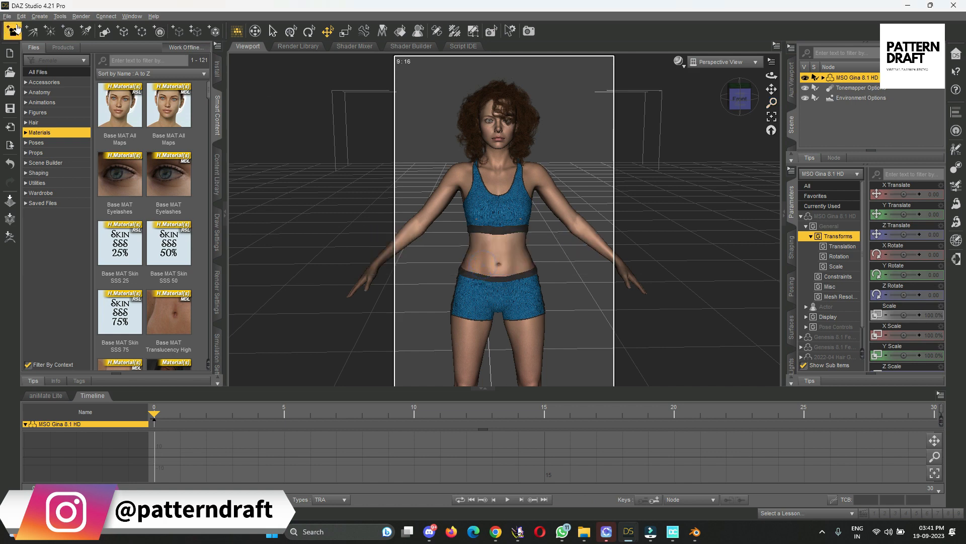
{"action": "left_click", "coordinate": [7, 16]}
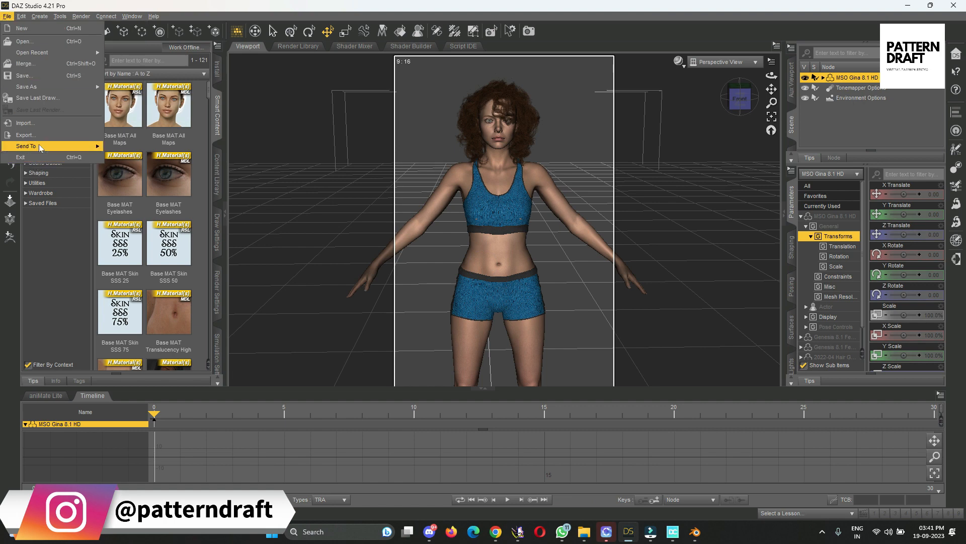
{"action": "left_click", "coordinate": [29, 146]}
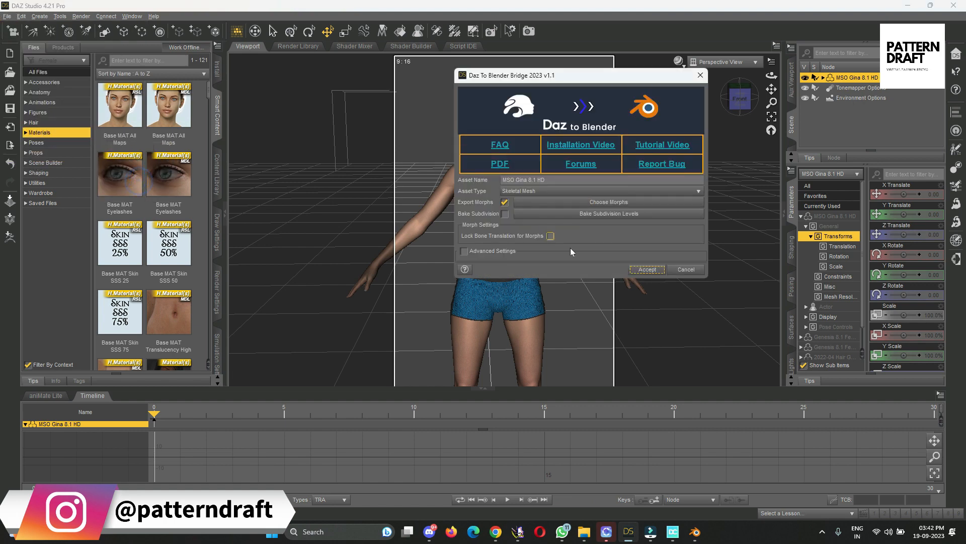
{"action": "mouse_move", "coordinate": [474, 268]}
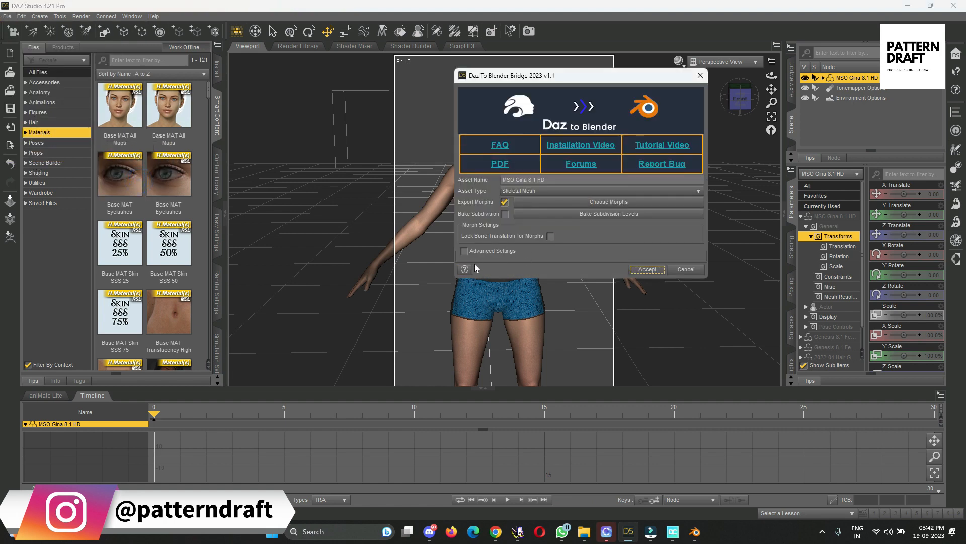
{"action": "left_click", "coordinate": [464, 253]}
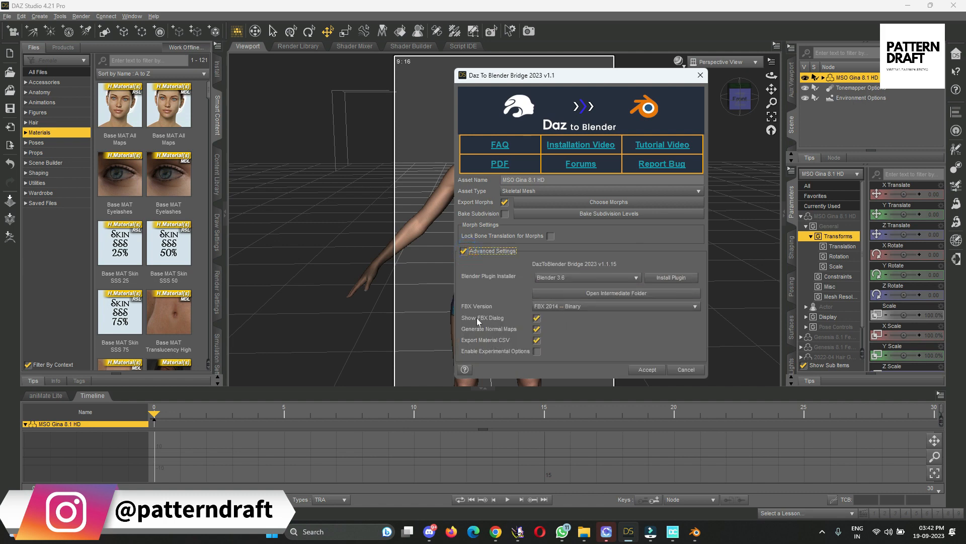
{"action": "mouse_move", "coordinate": [477, 322]}
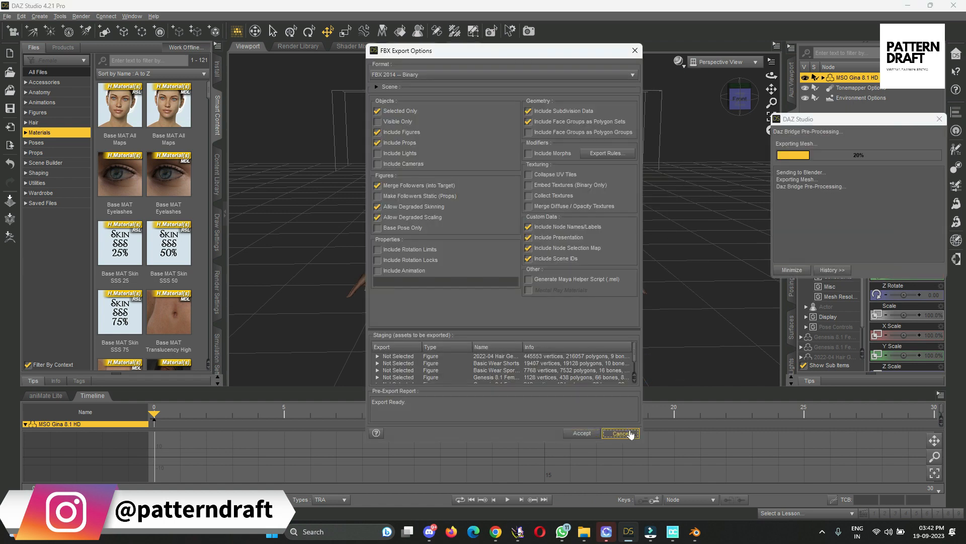
{"action": "left_click", "coordinate": [580, 433]}
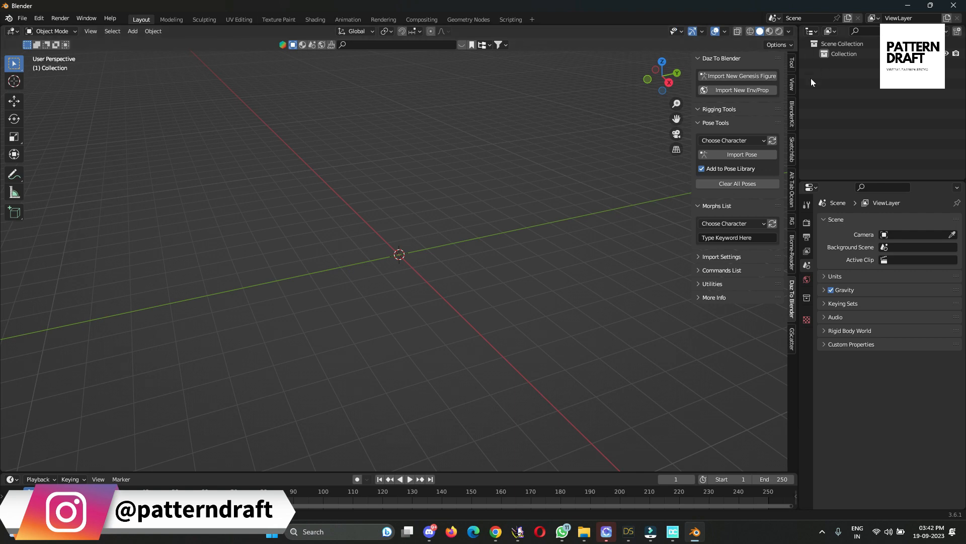
Import the new Genesis figure from the Daz To Blender sidebar and confirm with OK.
{"action": "left_click", "coordinate": [778, 44]}
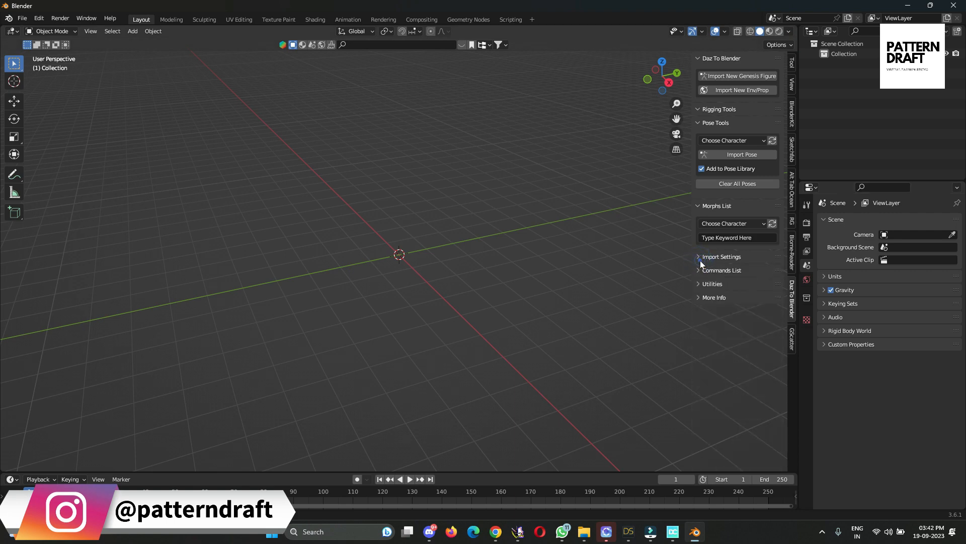
{"action": "mouse_move", "coordinate": [748, 90]}
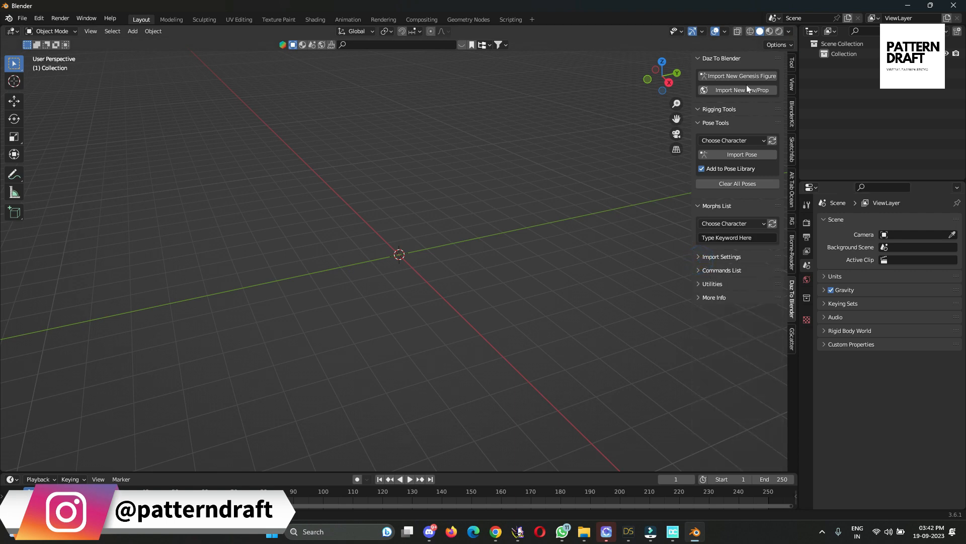
{"action": "left_click", "coordinate": [736, 75]}
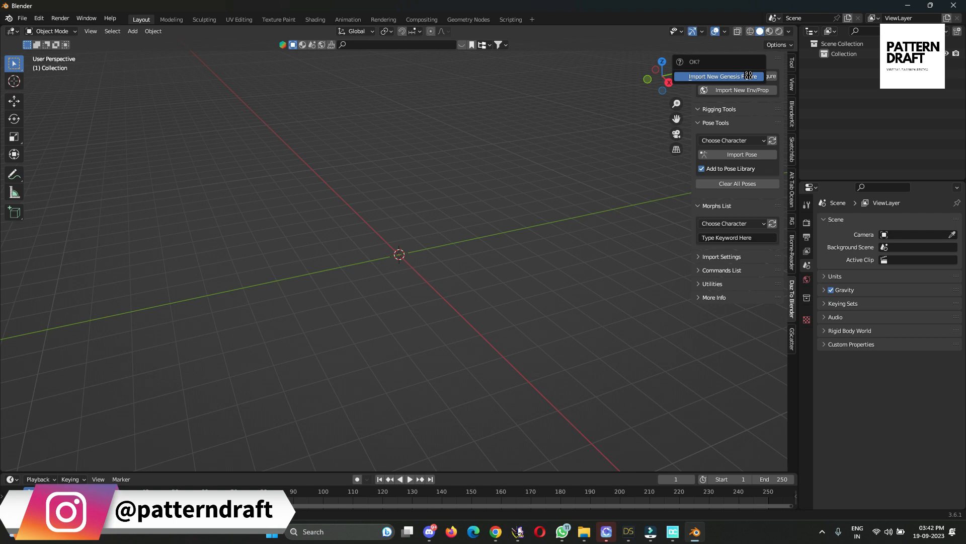
{"action": "left_click", "coordinate": [718, 76]}
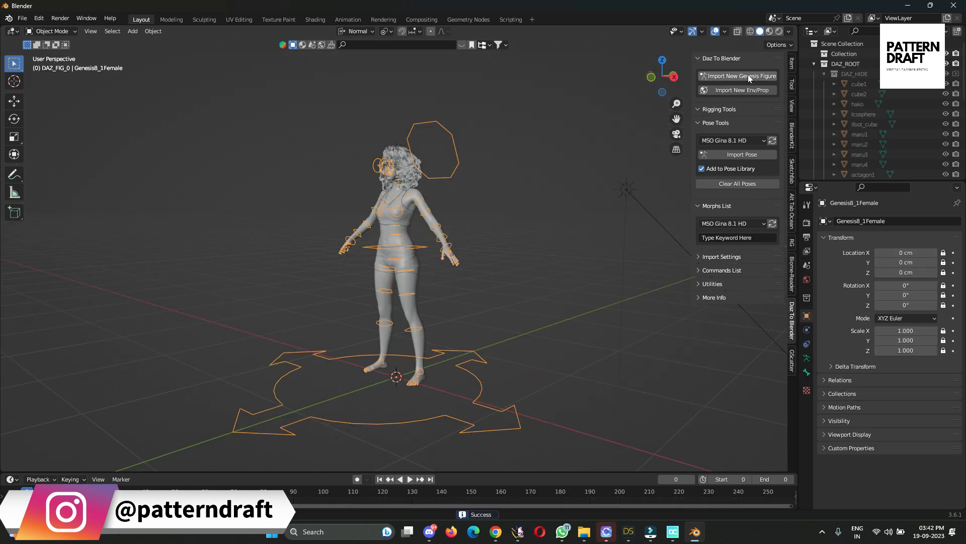
{"action": "mouse_move", "coordinate": [498, 254]}
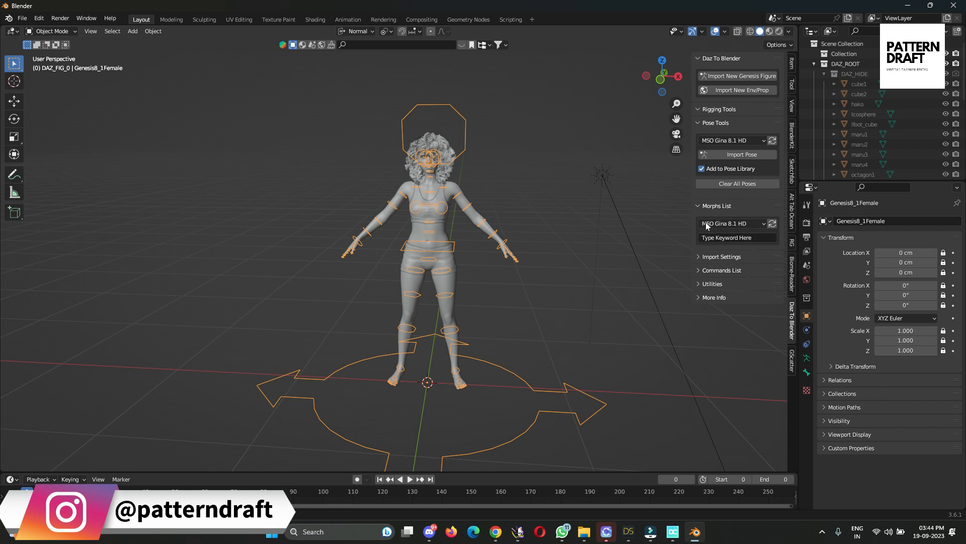
Collapse Morphs List, expand Import Settings and toggle Use Custom Import Path back off.
{"action": "left_click", "coordinate": [698, 205]}
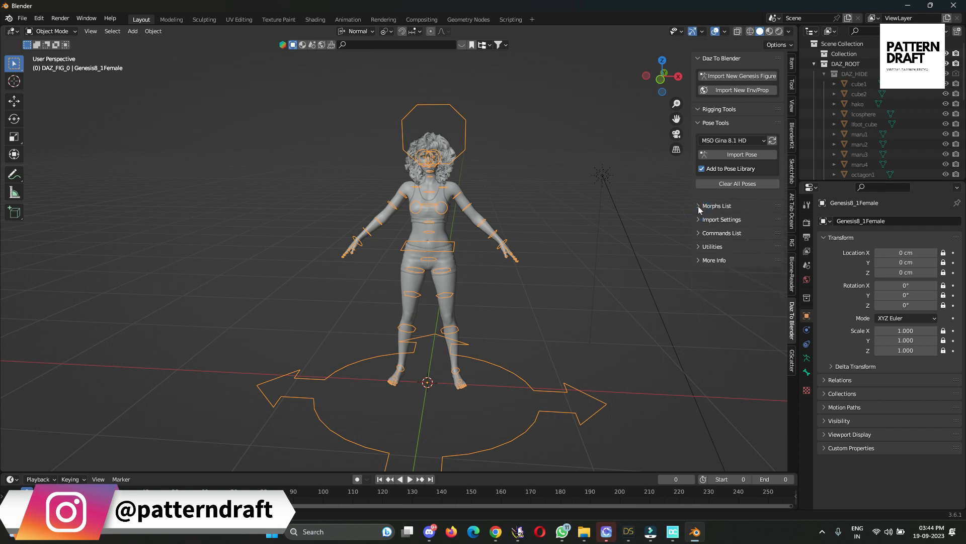
{"action": "left_click", "coordinate": [721, 218]}
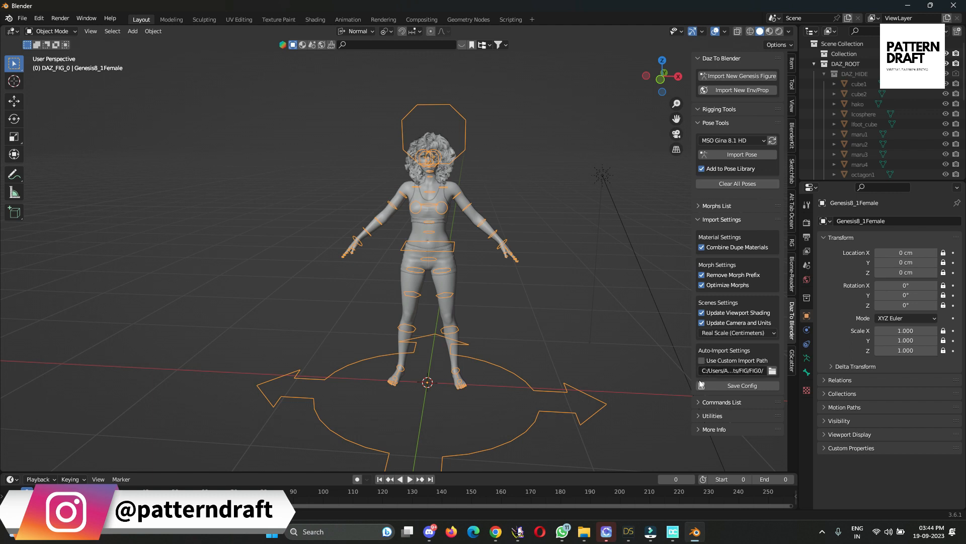
{"action": "left_click", "coordinate": [702, 361]}
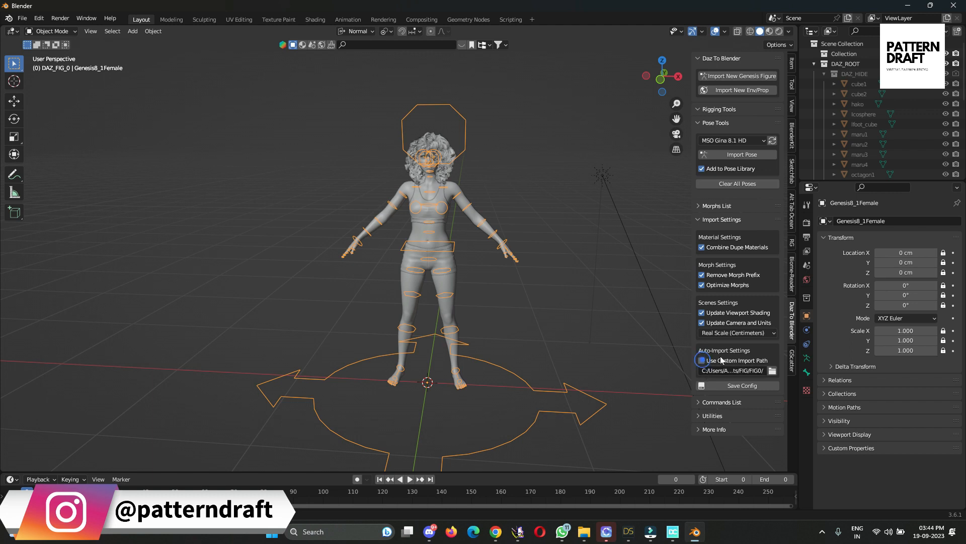
{"action": "left_click", "coordinate": [701, 360]}
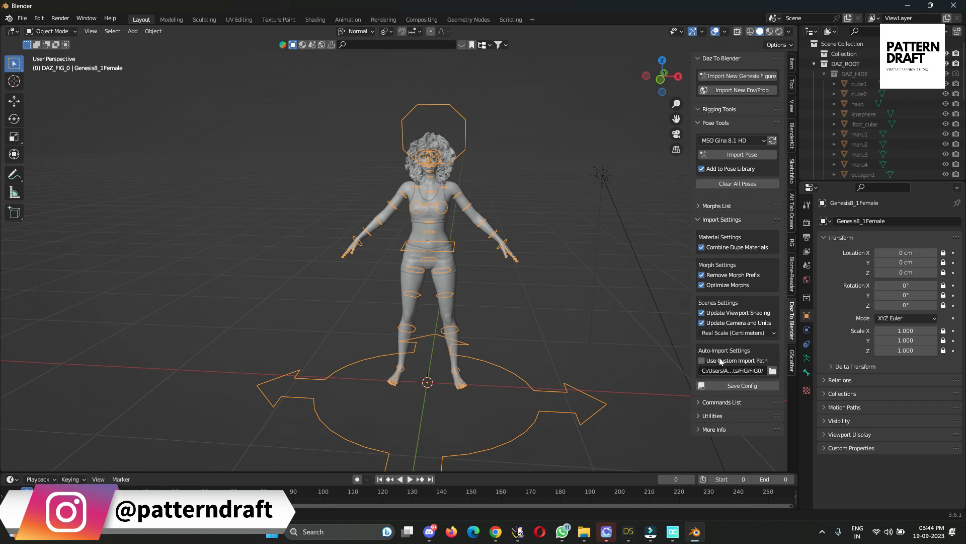
{"action": "left_click", "coordinate": [737, 386]}
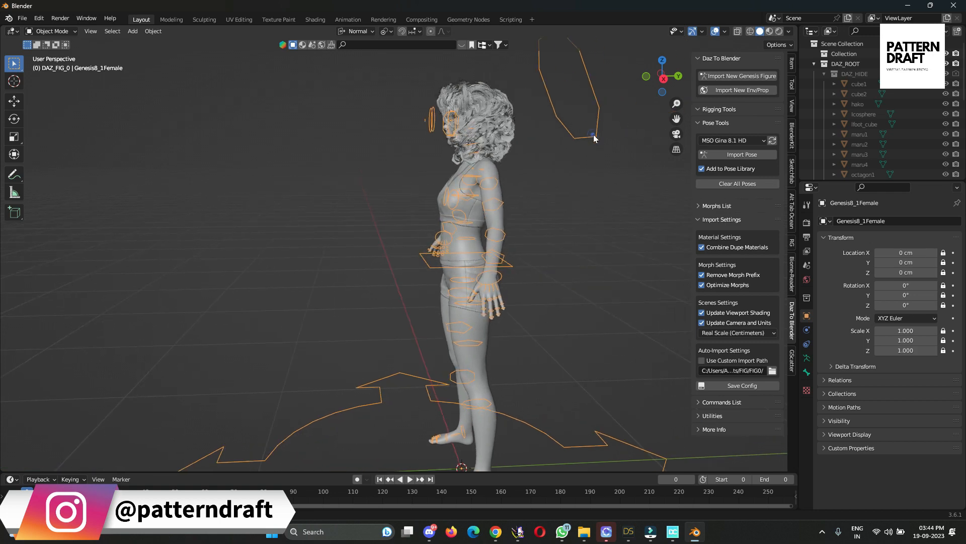
Frame the figure and switch the viewport to Material Preview to show hair, skin and sportswear textures.
{"action": "left_click", "coordinate": [13, 100]}
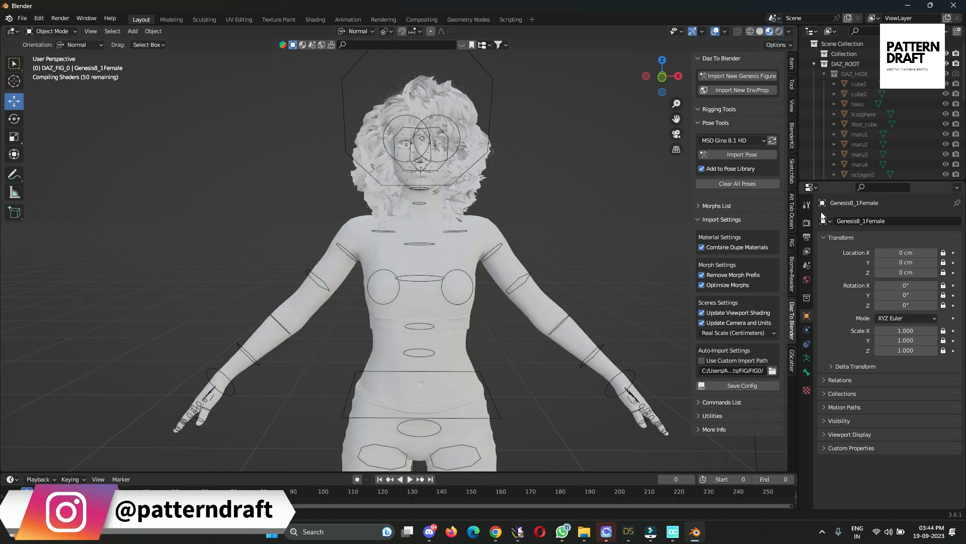
{"action": "left_click", "coordinate": [806, 223]}
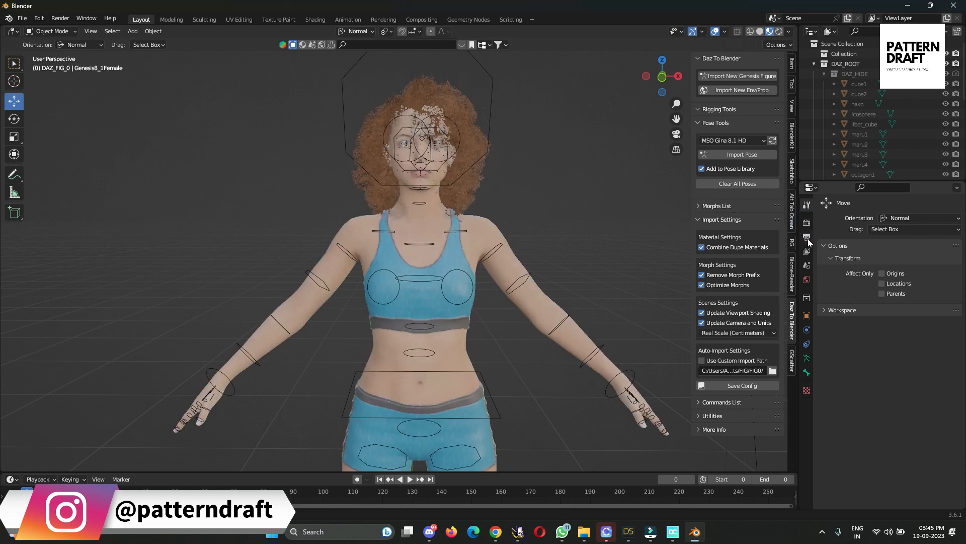
{"action": "left_click", "coordinate": [806, 224]}
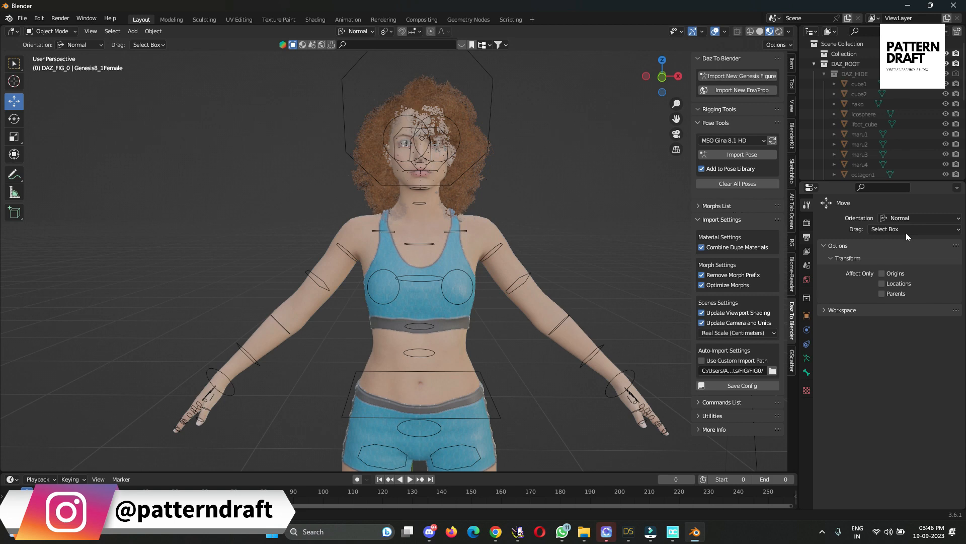
{"action": "mouse_move", "coordinate": [892, 237]}
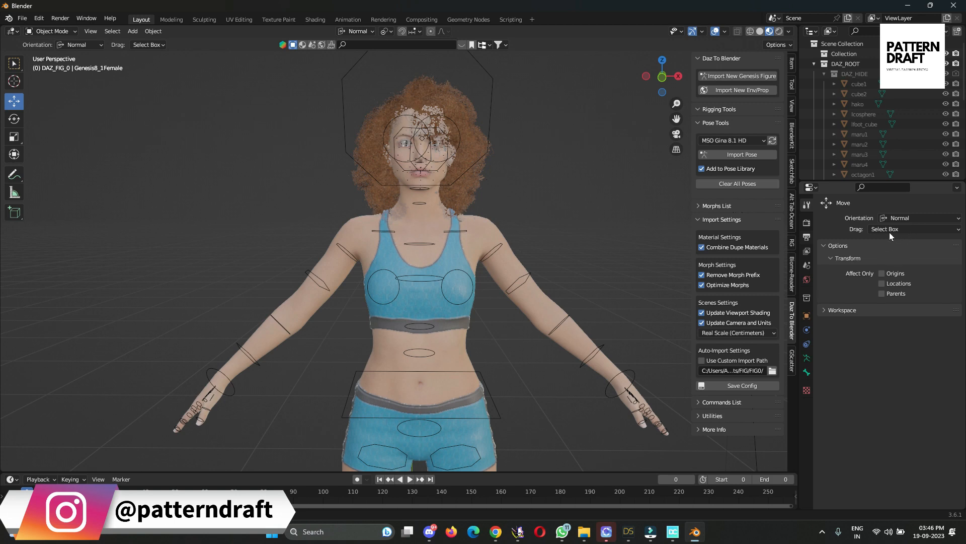
Set Render Engine to Cycles, Feature Set Supported and Device GPU Compute.
{"action": "left_click", "coordinate": [918, 220]}
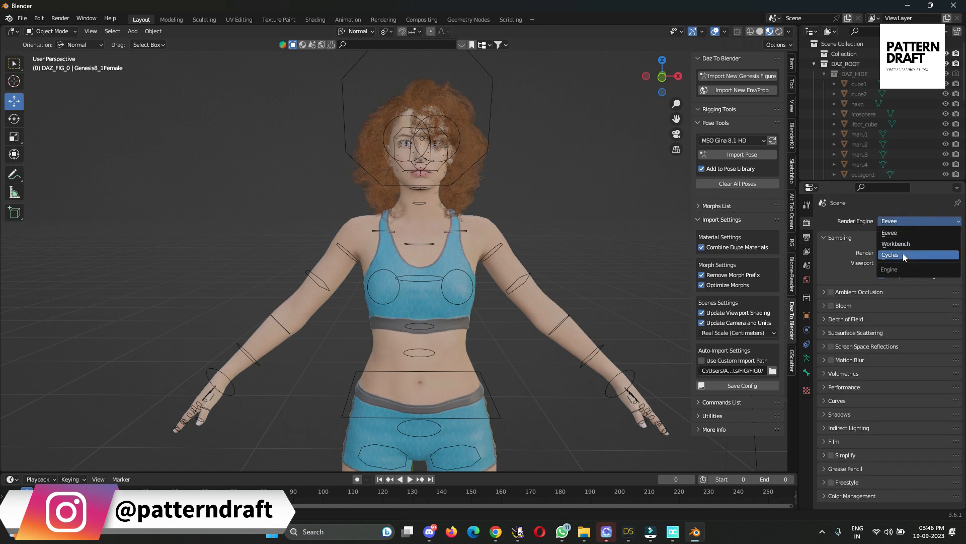
{"action": "left_click", "coordinate": [889, 254]}
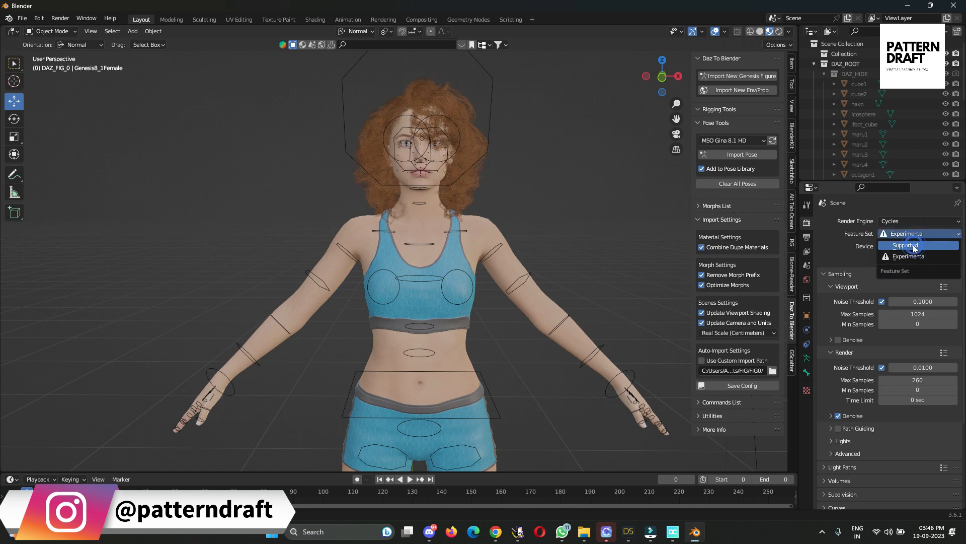
{"action": "left_click", "coordinate": [911, 245]}
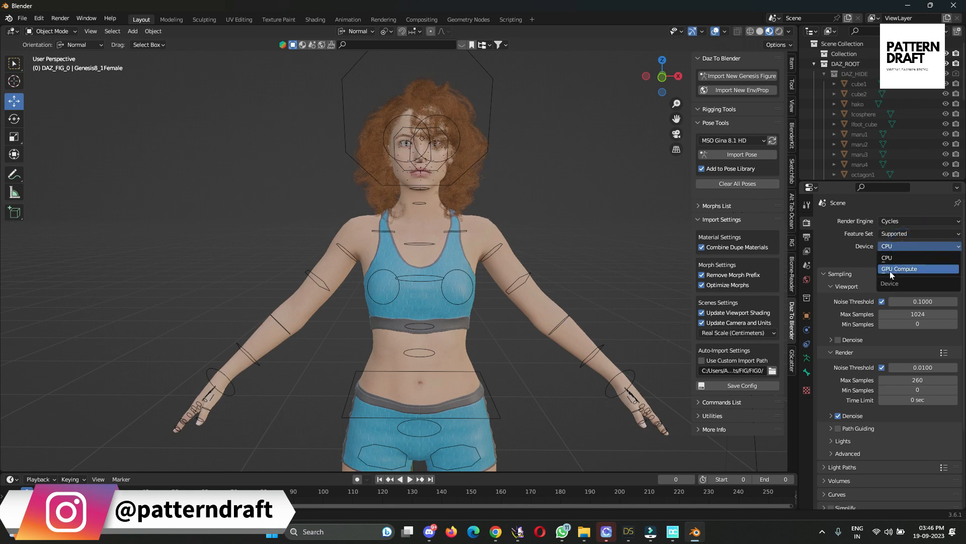
{"action": "left_click", "coordinate": [900, 269]}
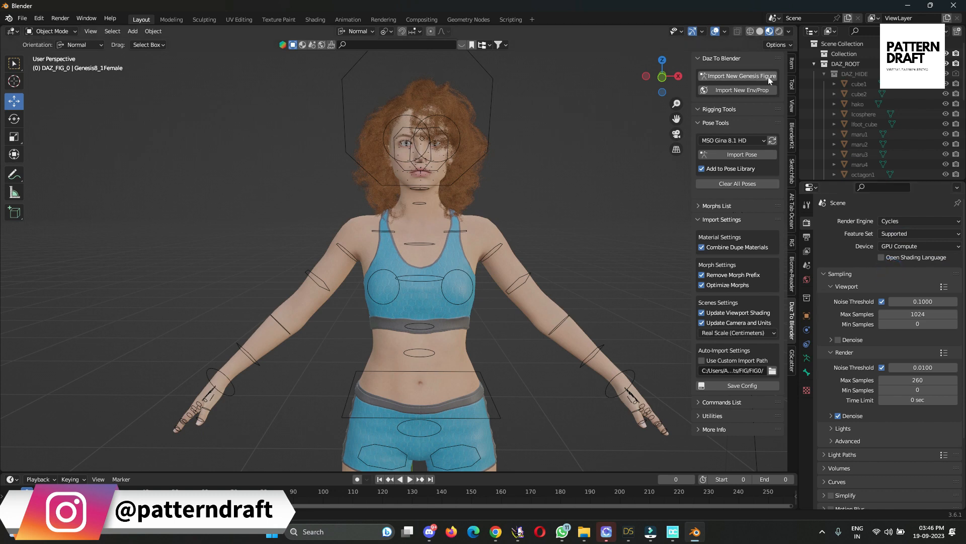
{"action": "mouse_move", "coordinate": [438, 54]}
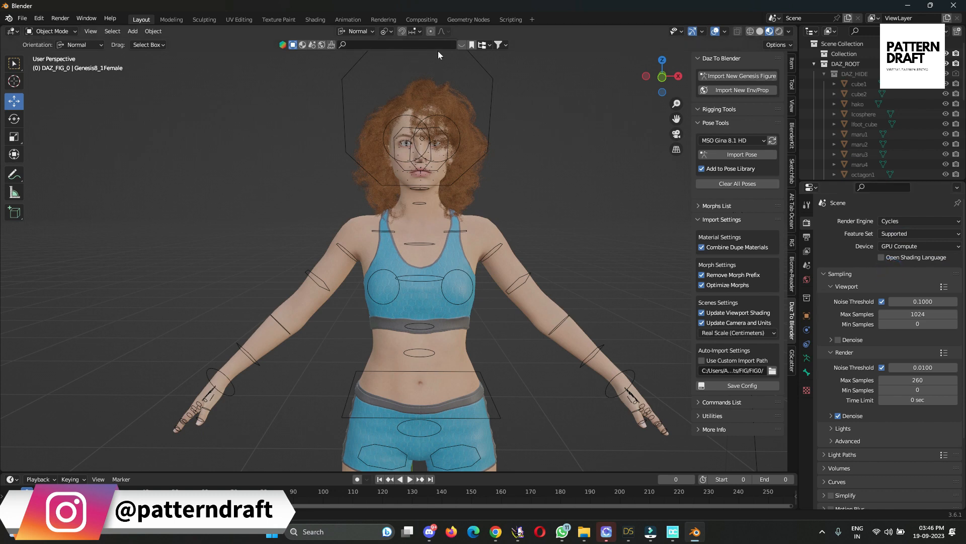
{"action": "mouse_move", "coordinate": [349, 118]}
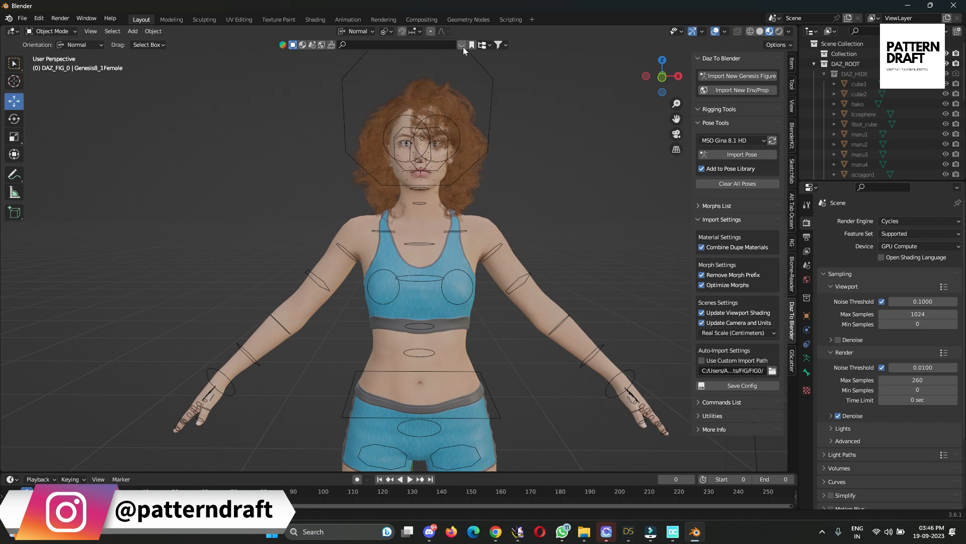
Preview the figure in Rendered shading against the desert sky, then return to Solid.
{"action": "left_click", "coordinate": [460, 45]}
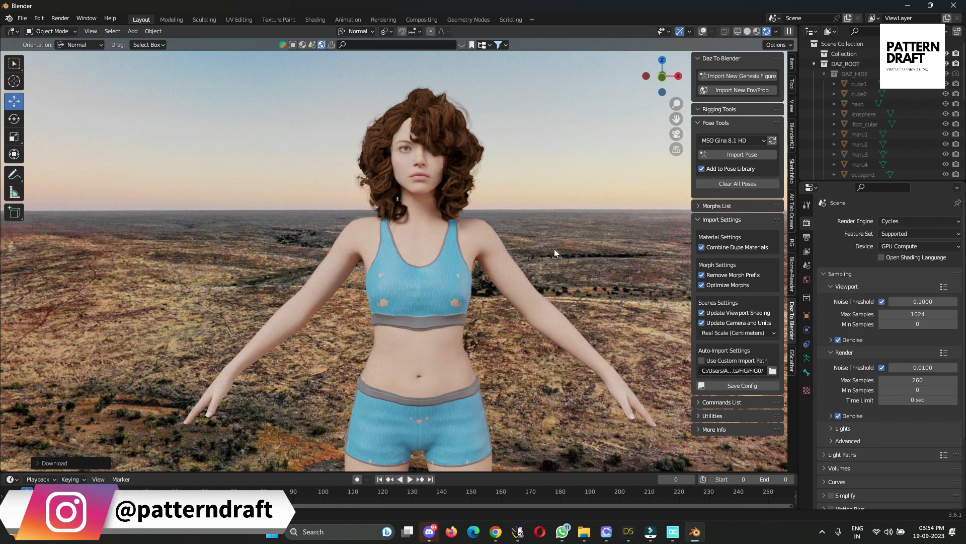
{"action": "mouse_move", "coordinate": [526, 247]}
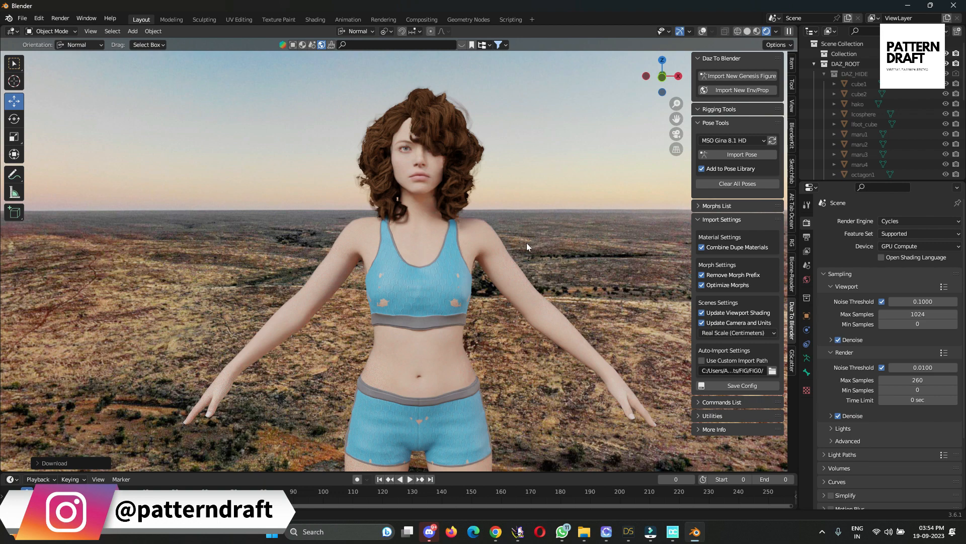
{"action": "mouse_move", "coordinate": [749, 23]}
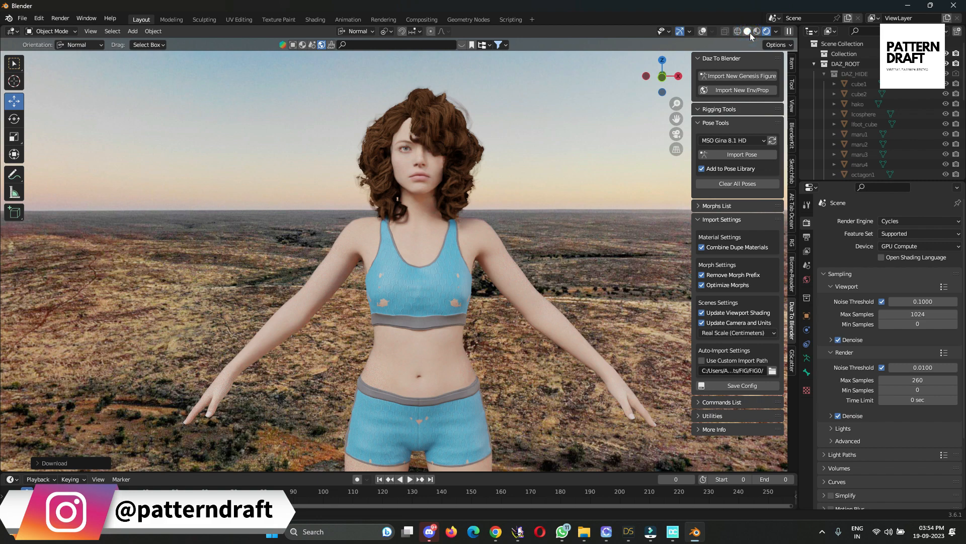
{"action": "left_click", "coordinate": [737, 31]}
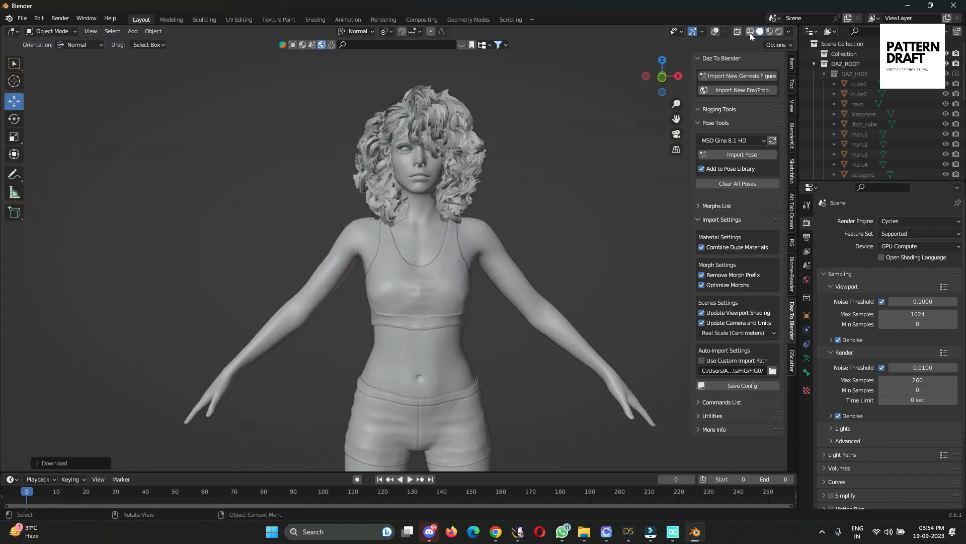